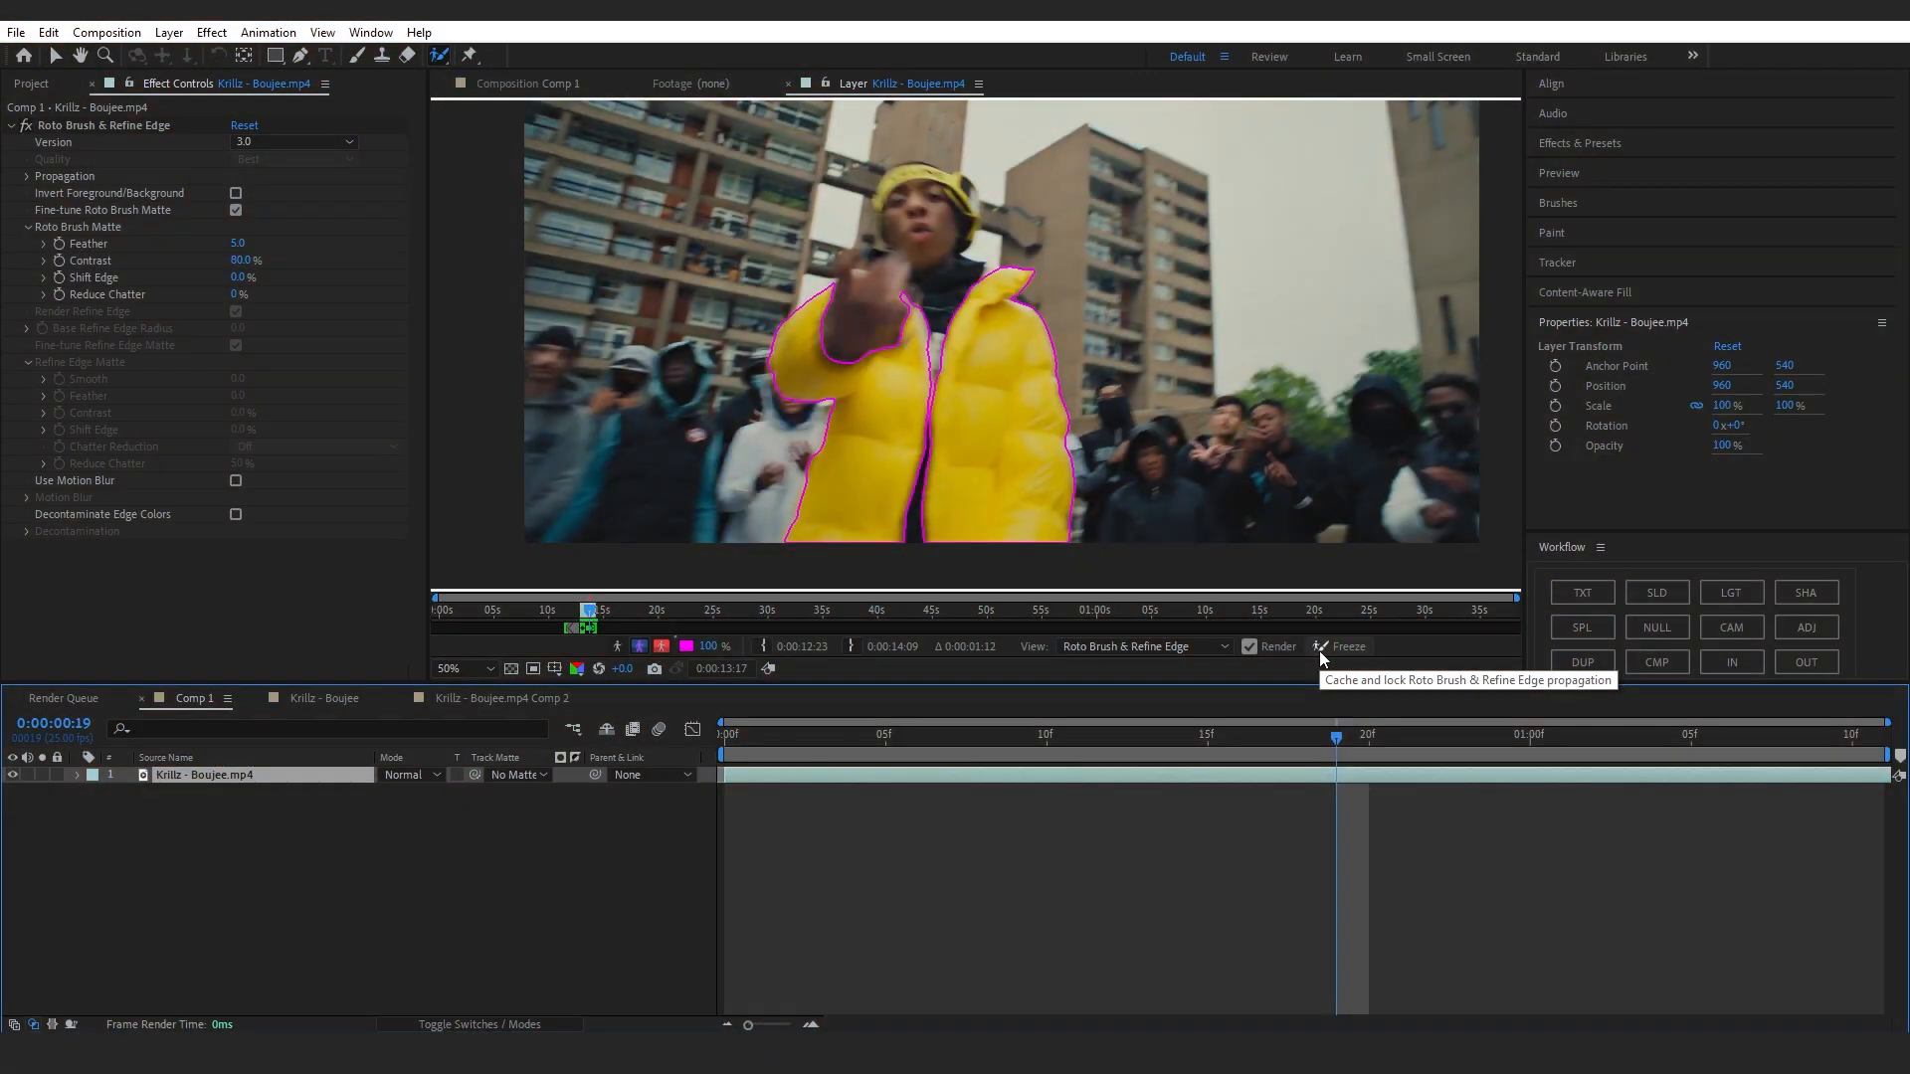
- Freeze the Roto Brush propagation so only the yellow puffer remains on black
left_click(1349, 646)
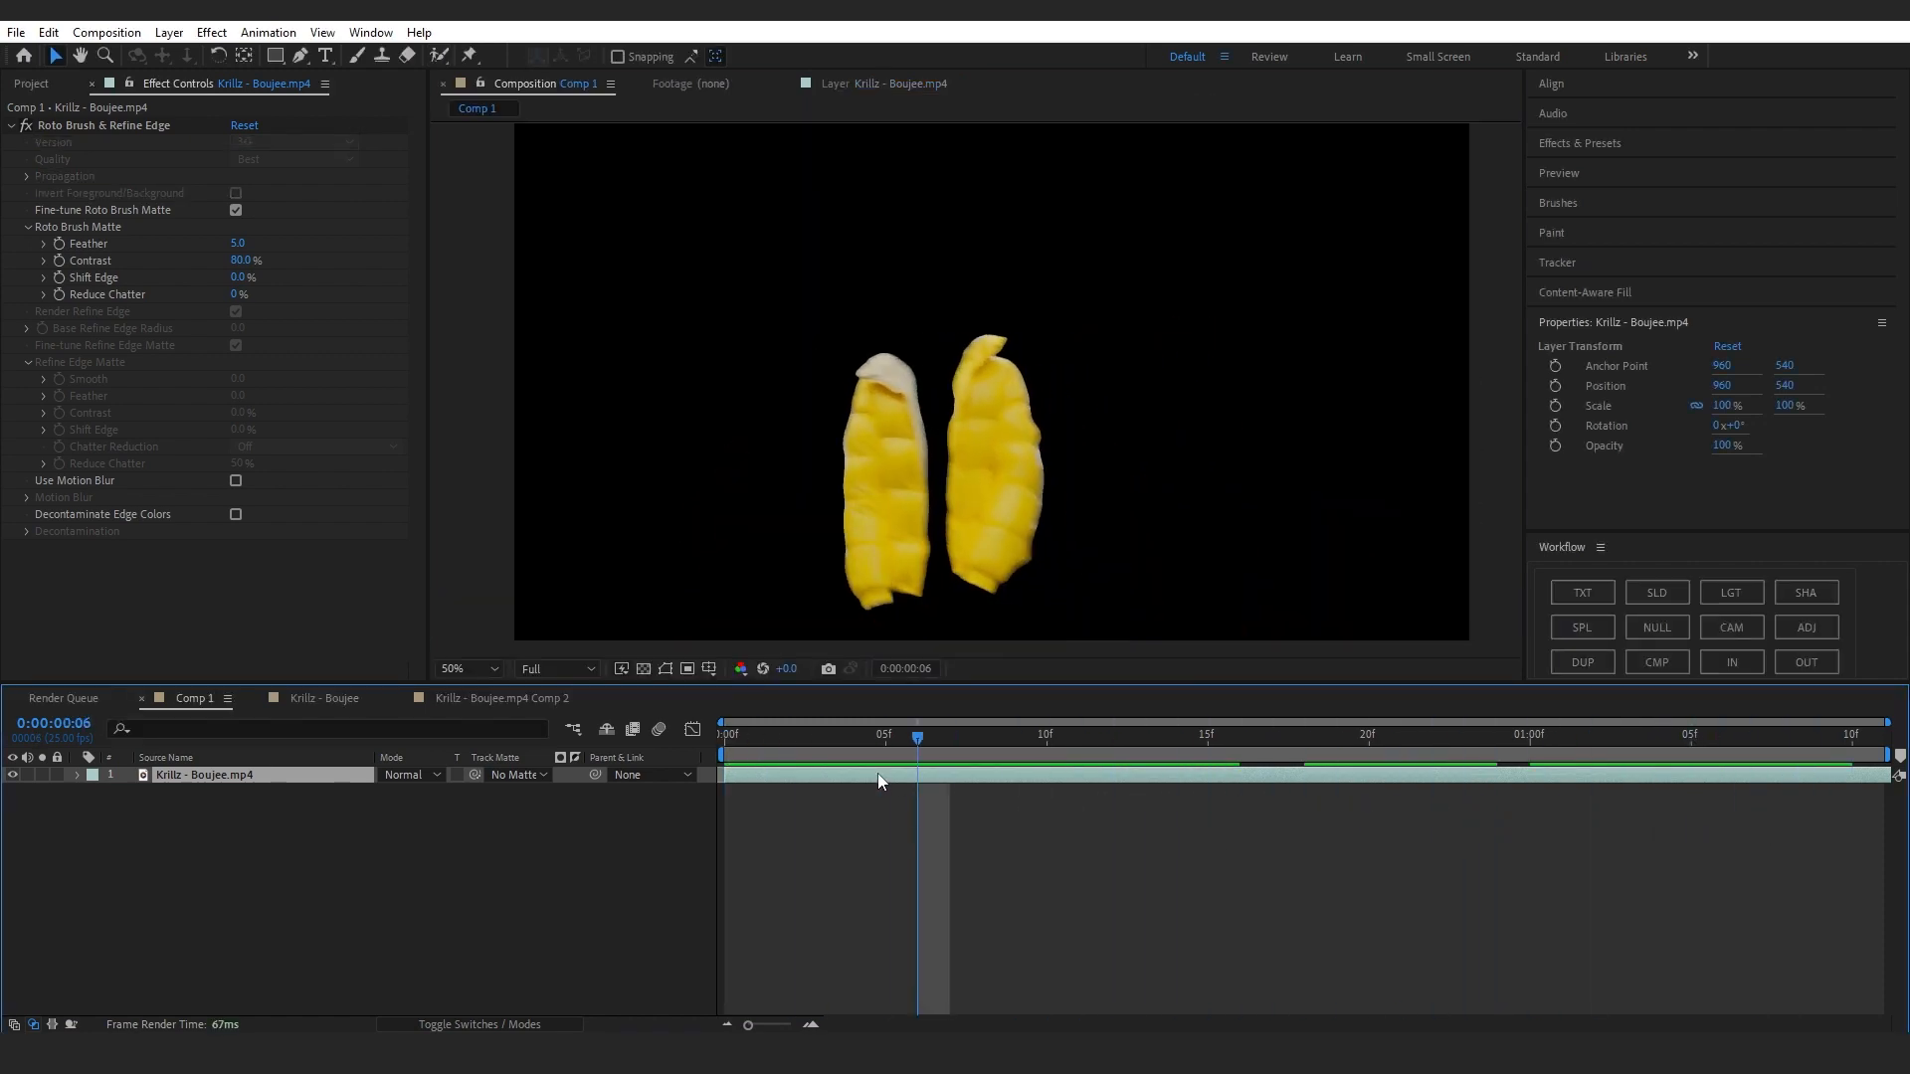
- Duplicate the footage layer and delete Roto Brush & Refine Edge from the lower copy
key("ctrl+d")
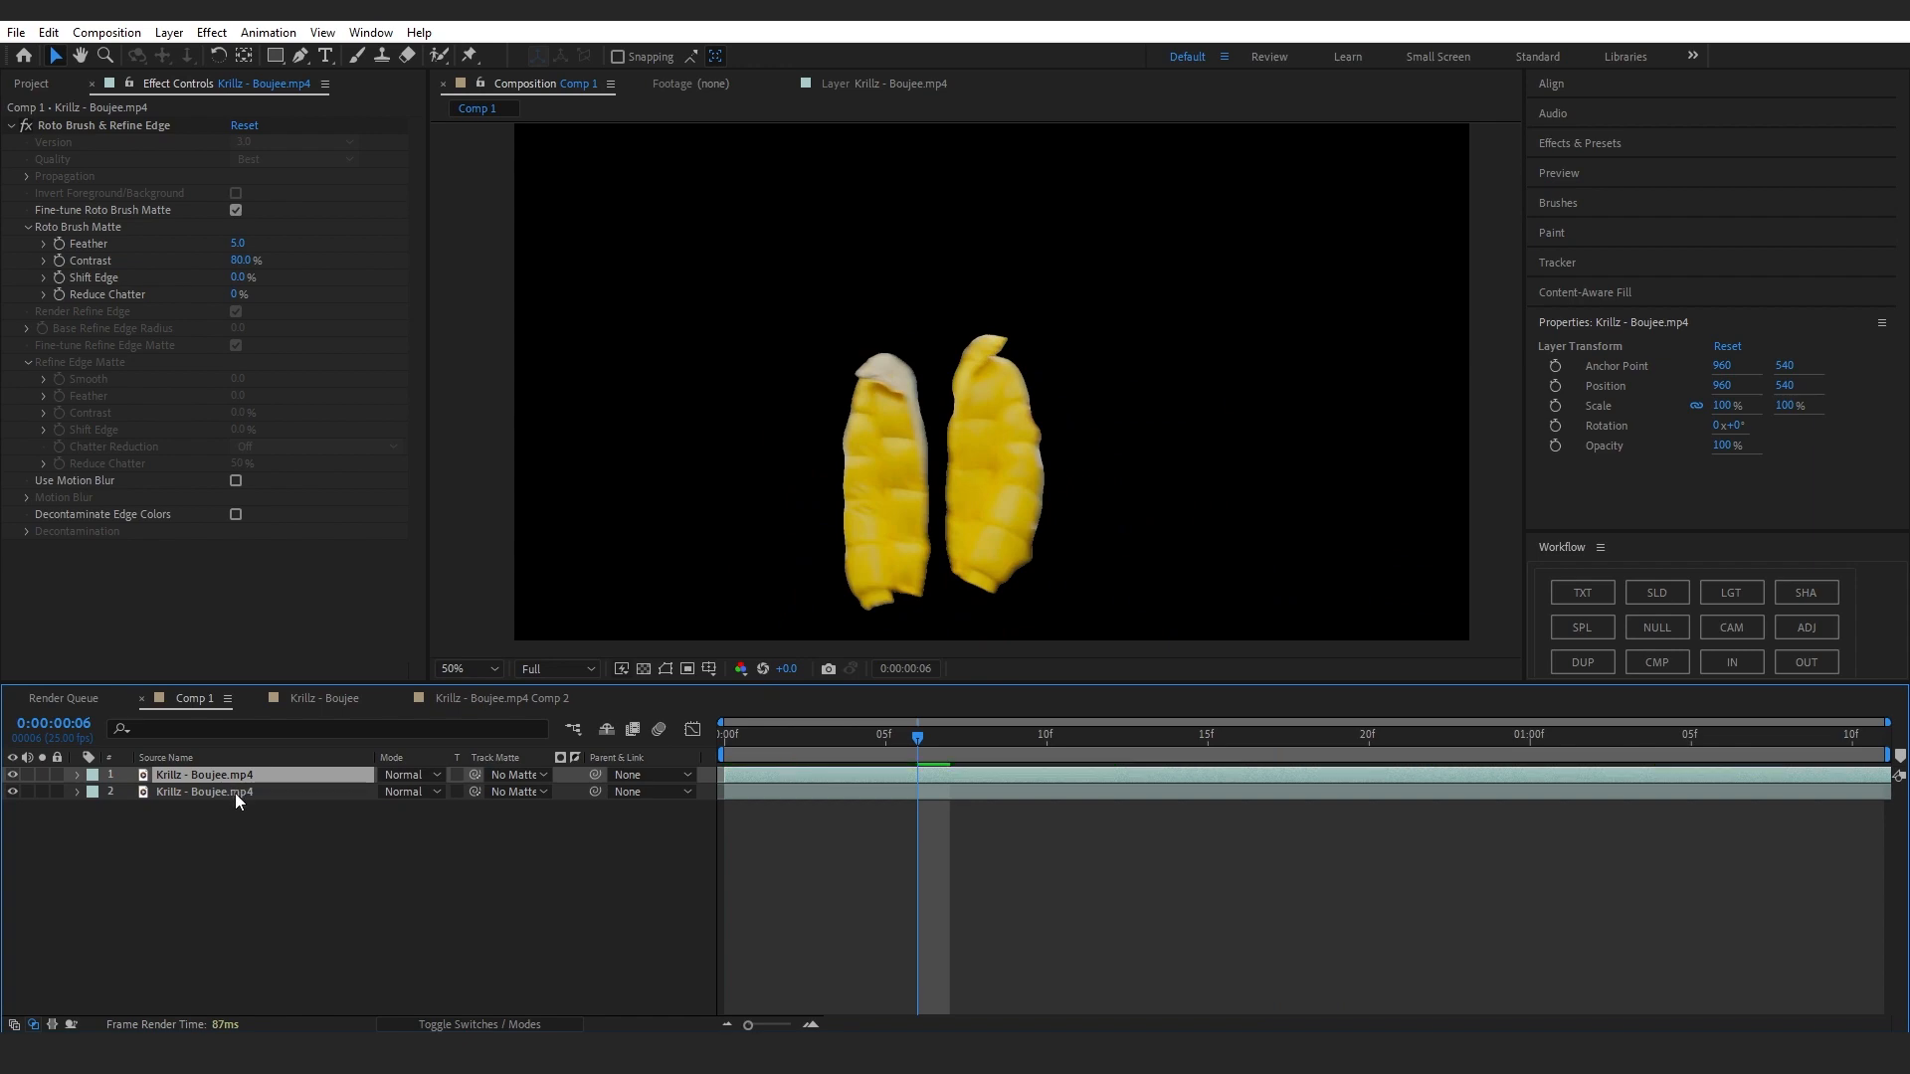
left_click(204, 790)
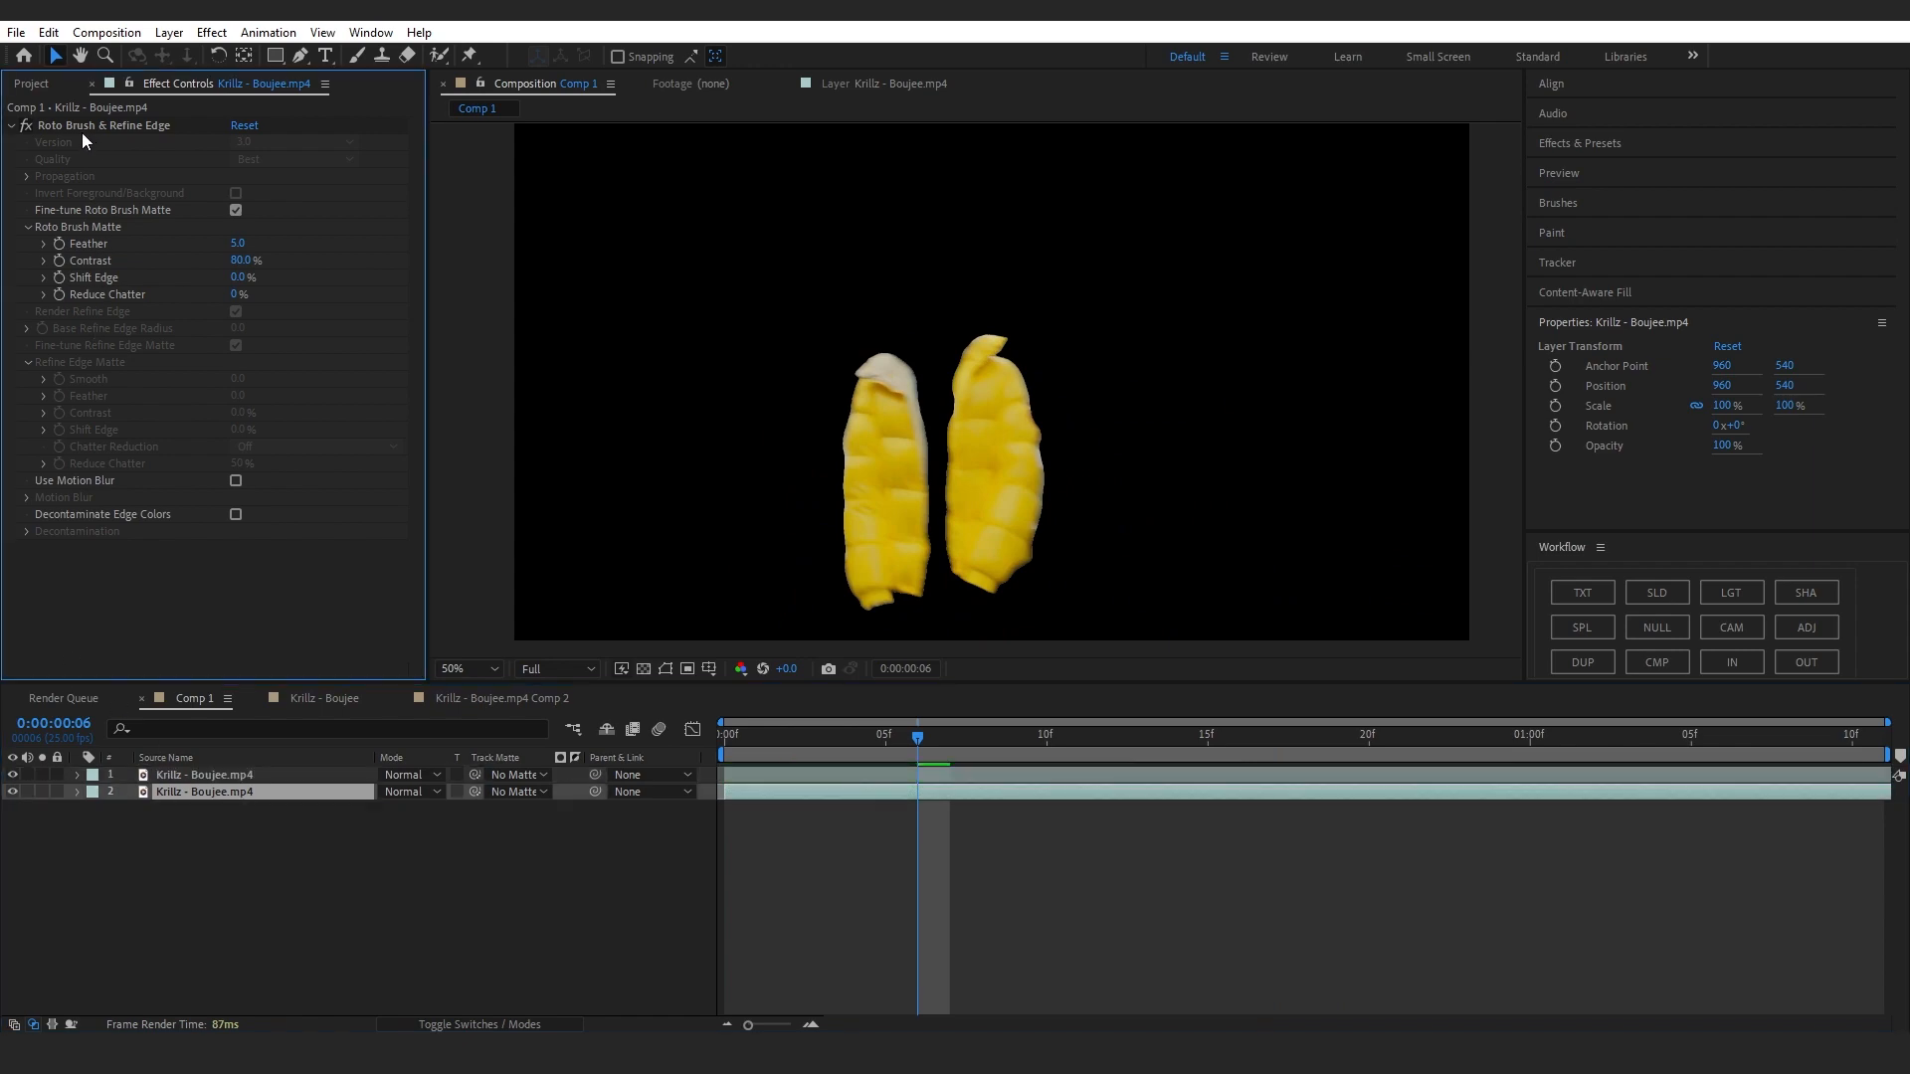
left_click(1045, 734)
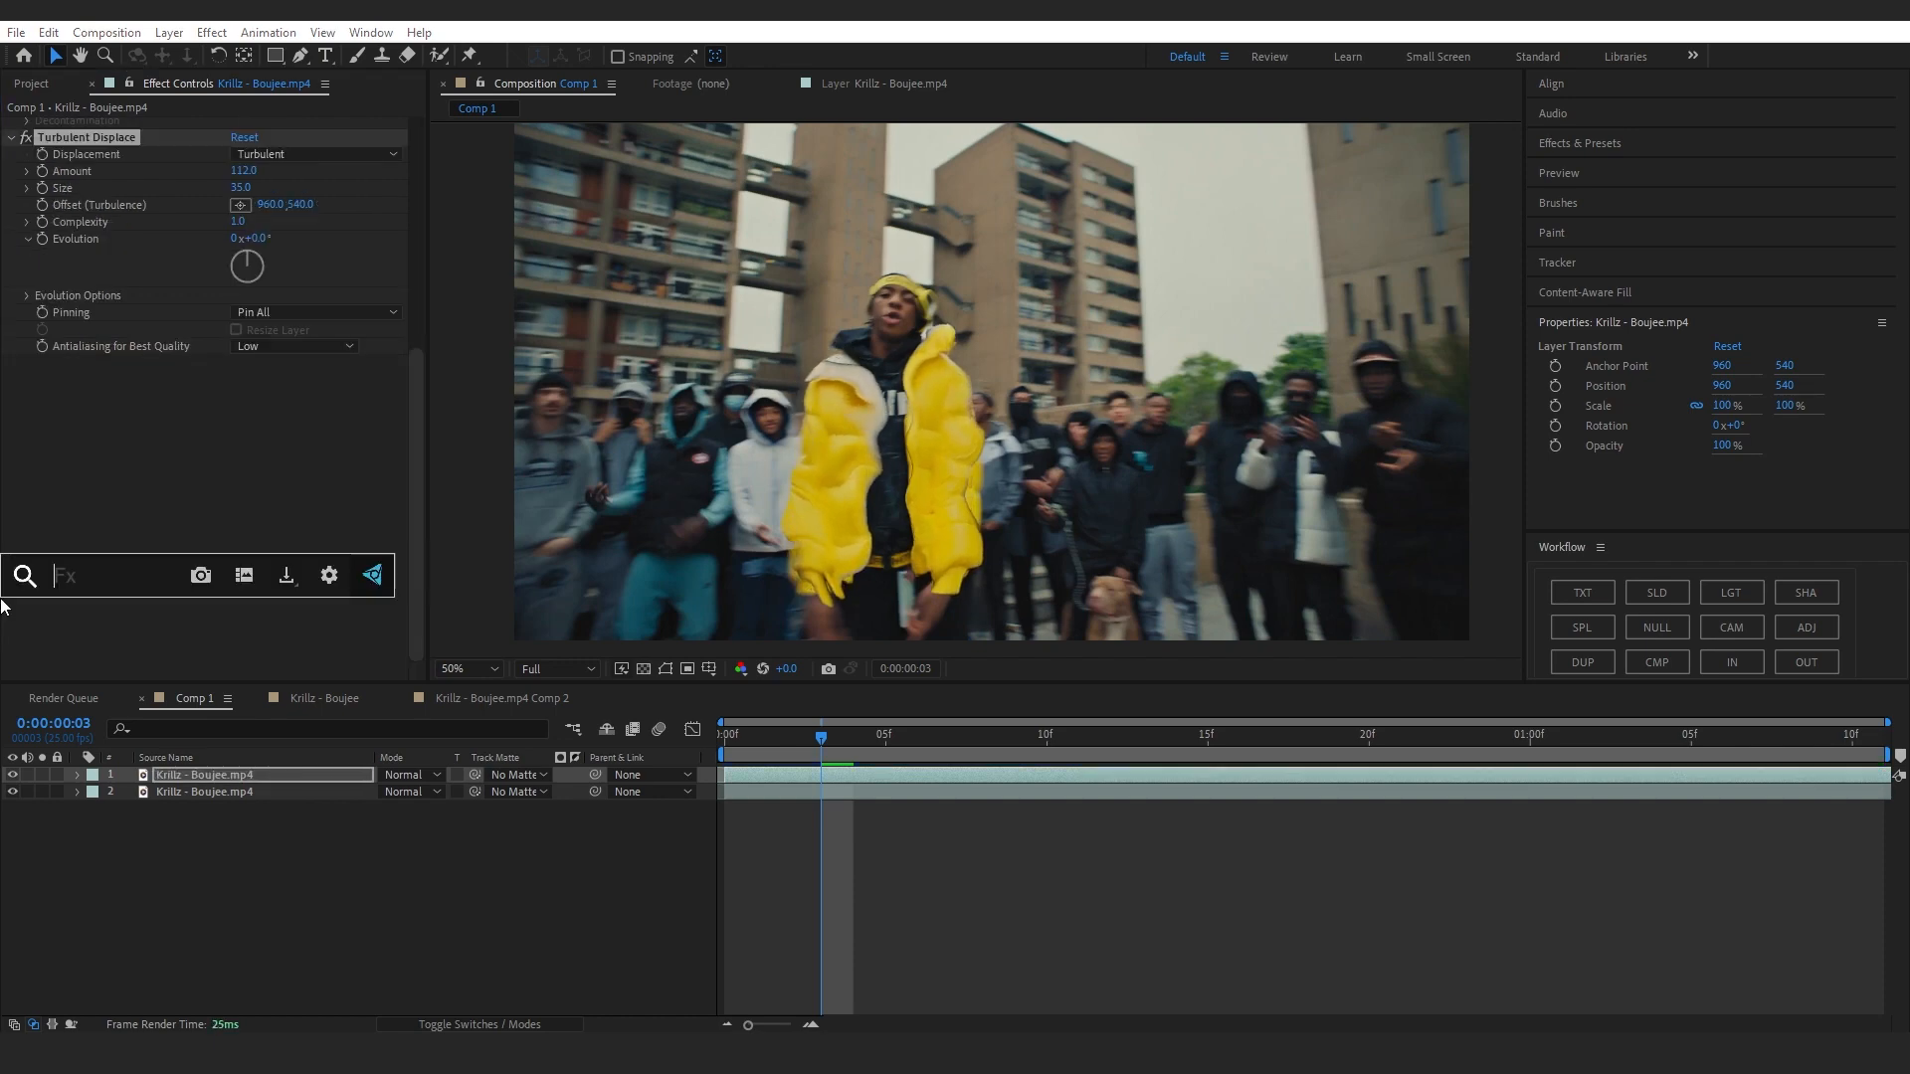
- Add uni.Heatwave with Flow Speed 70 and Blur 60, then Deep Glow with Unmult enabled
type("hea")
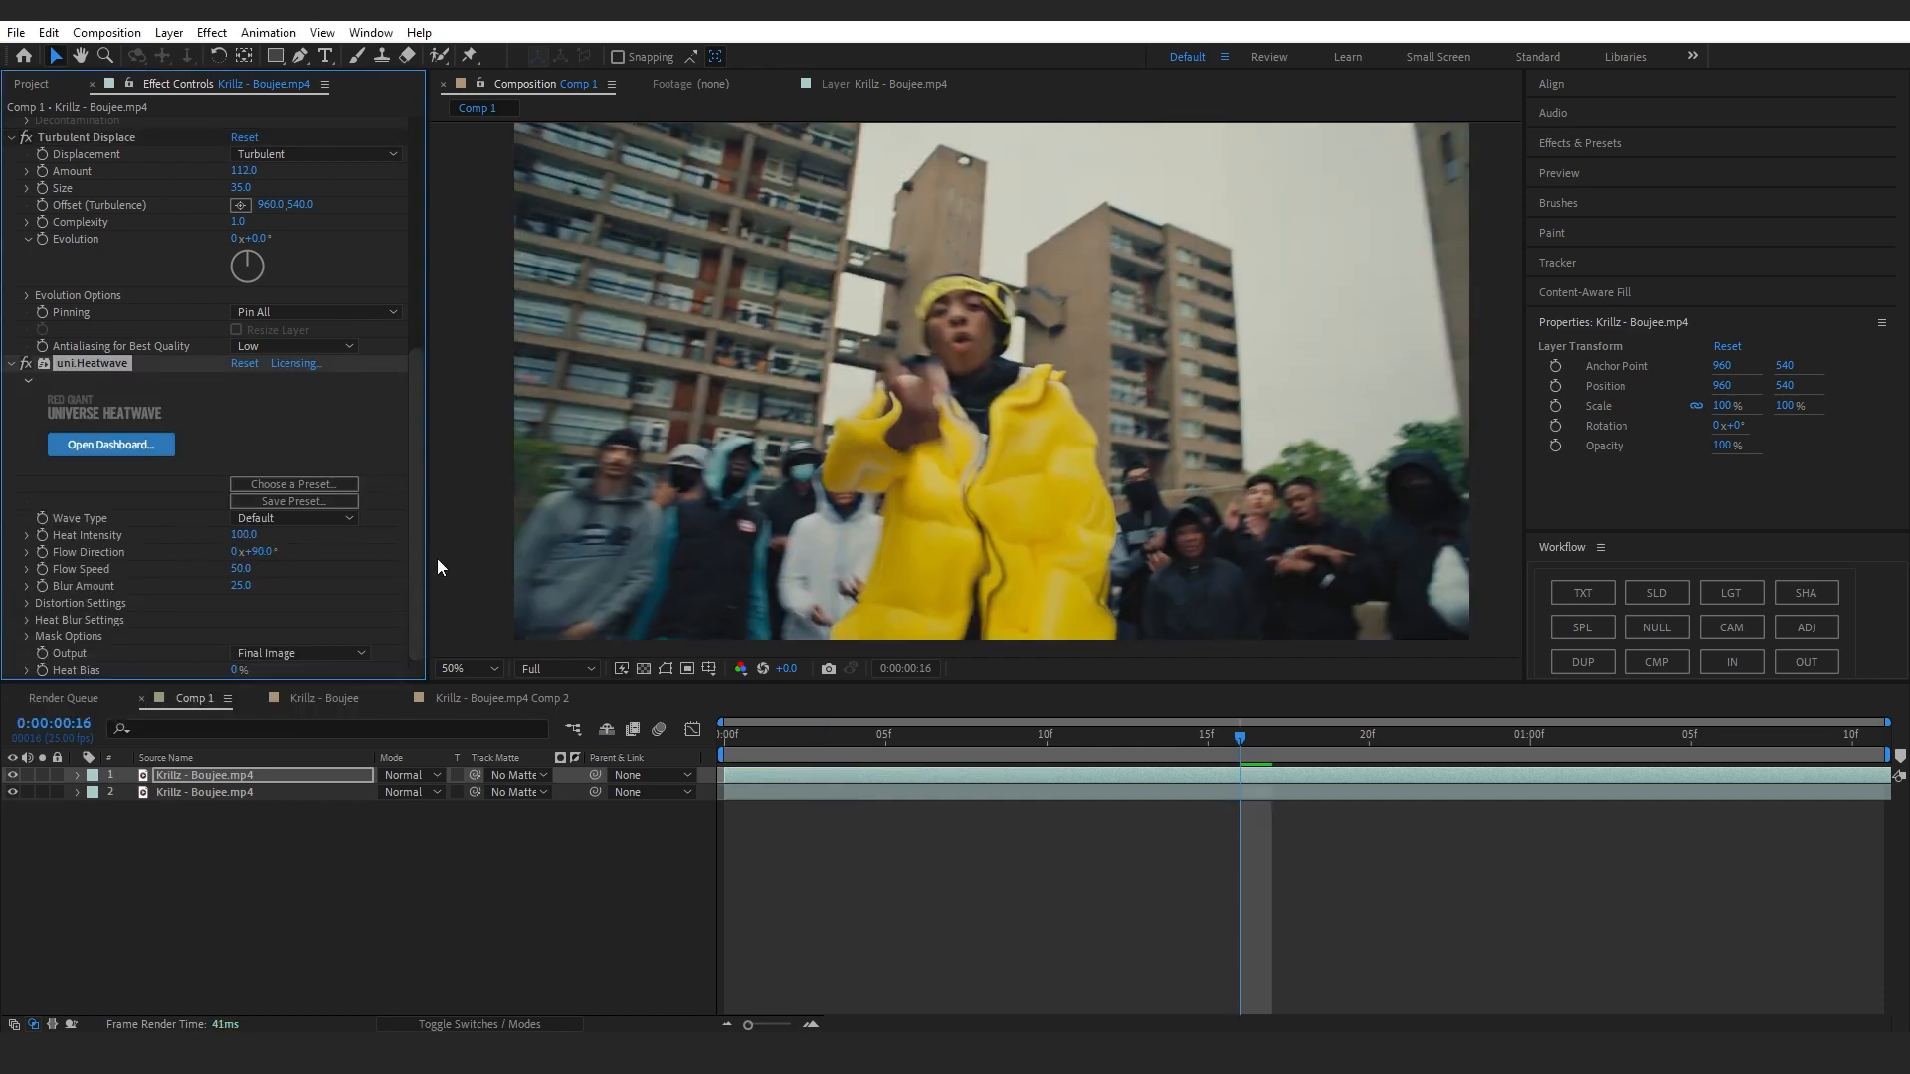
double_click(240, 567)
type("70")
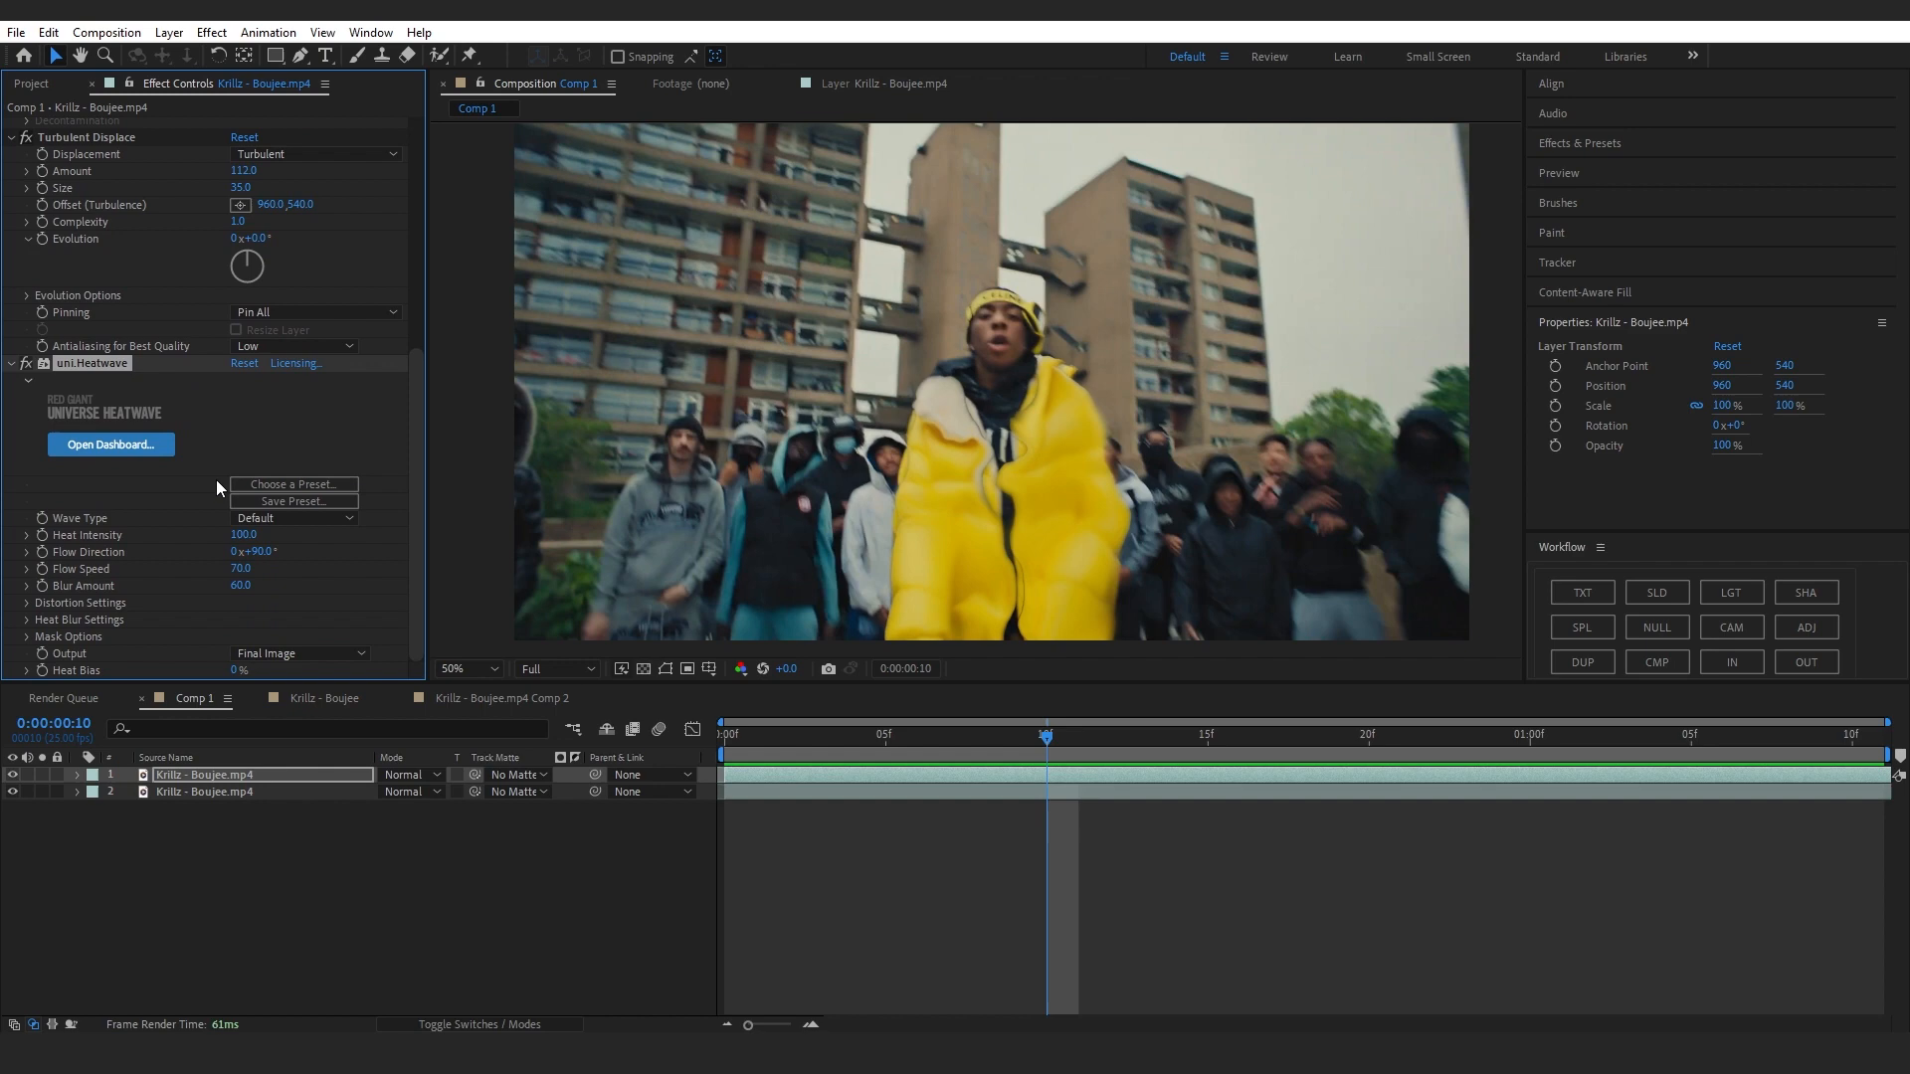
scroll("down", 3)
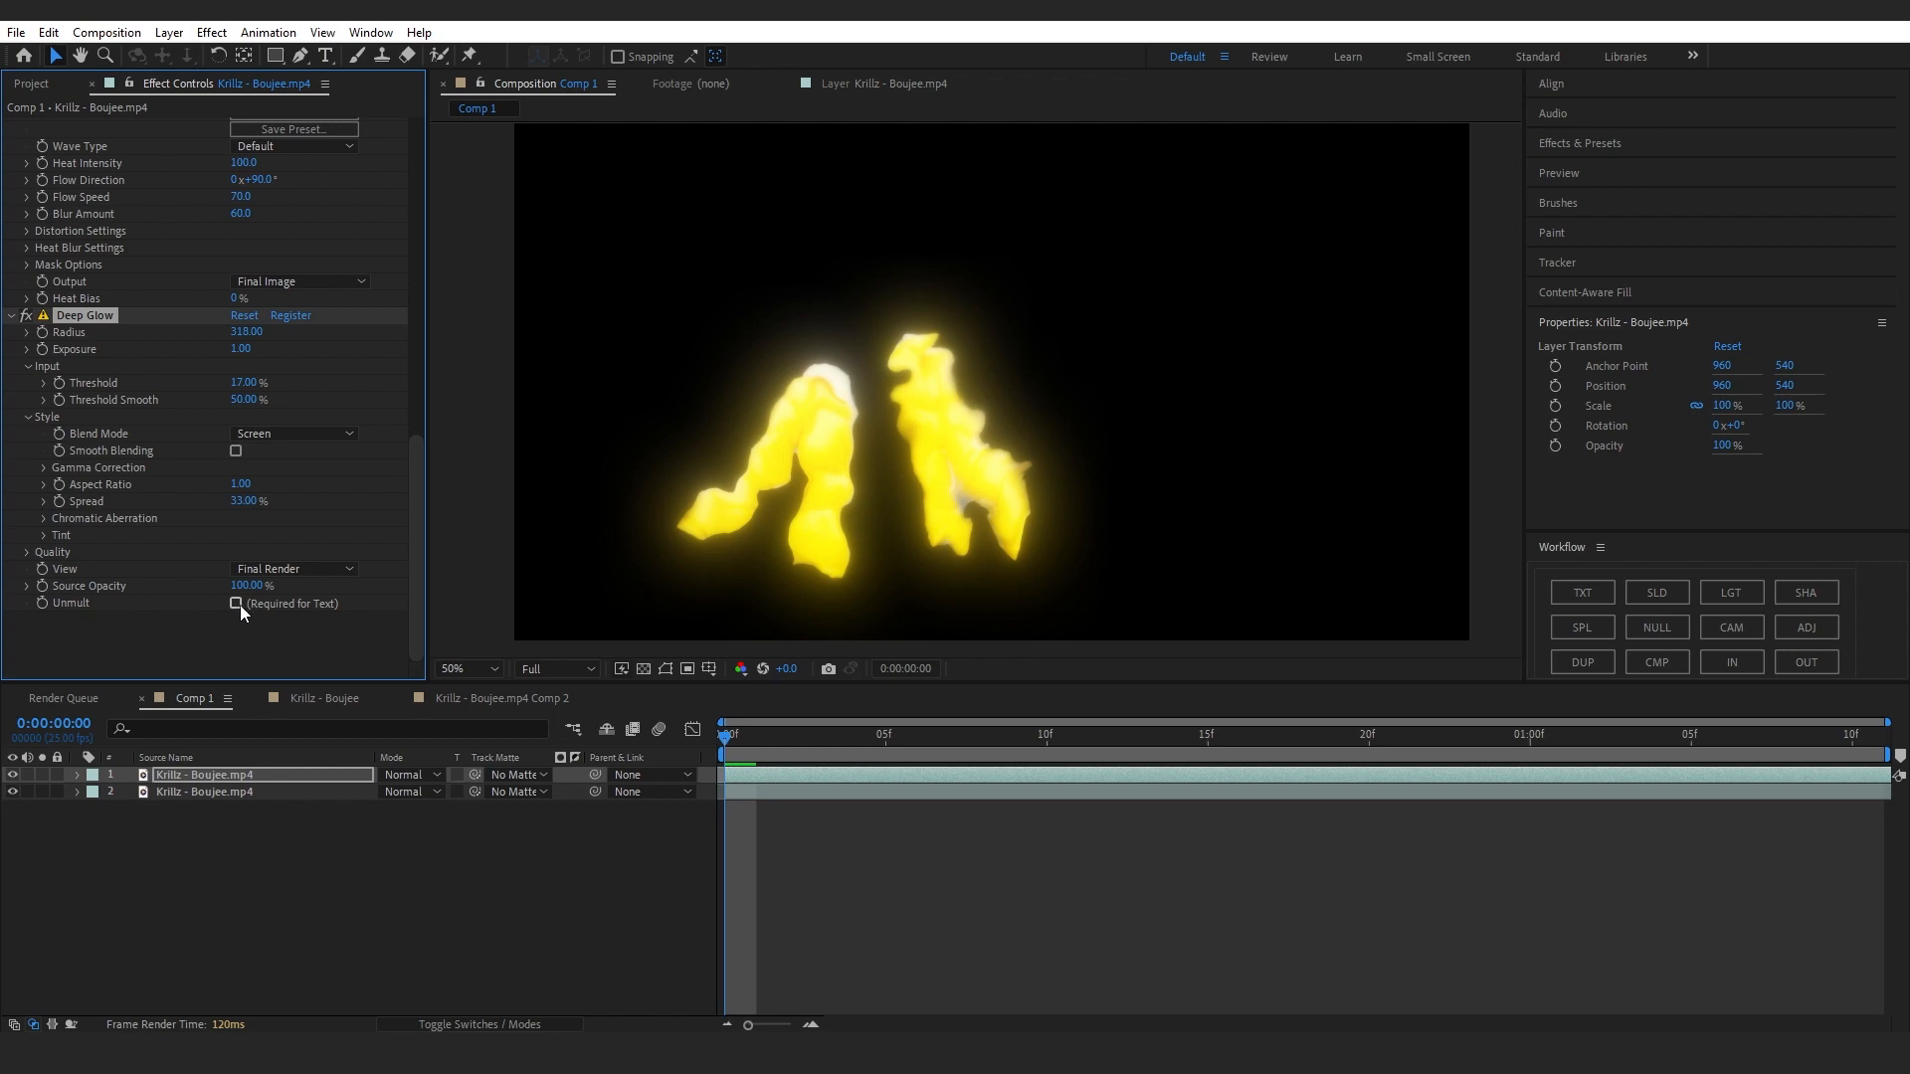
left_click(237, 605)
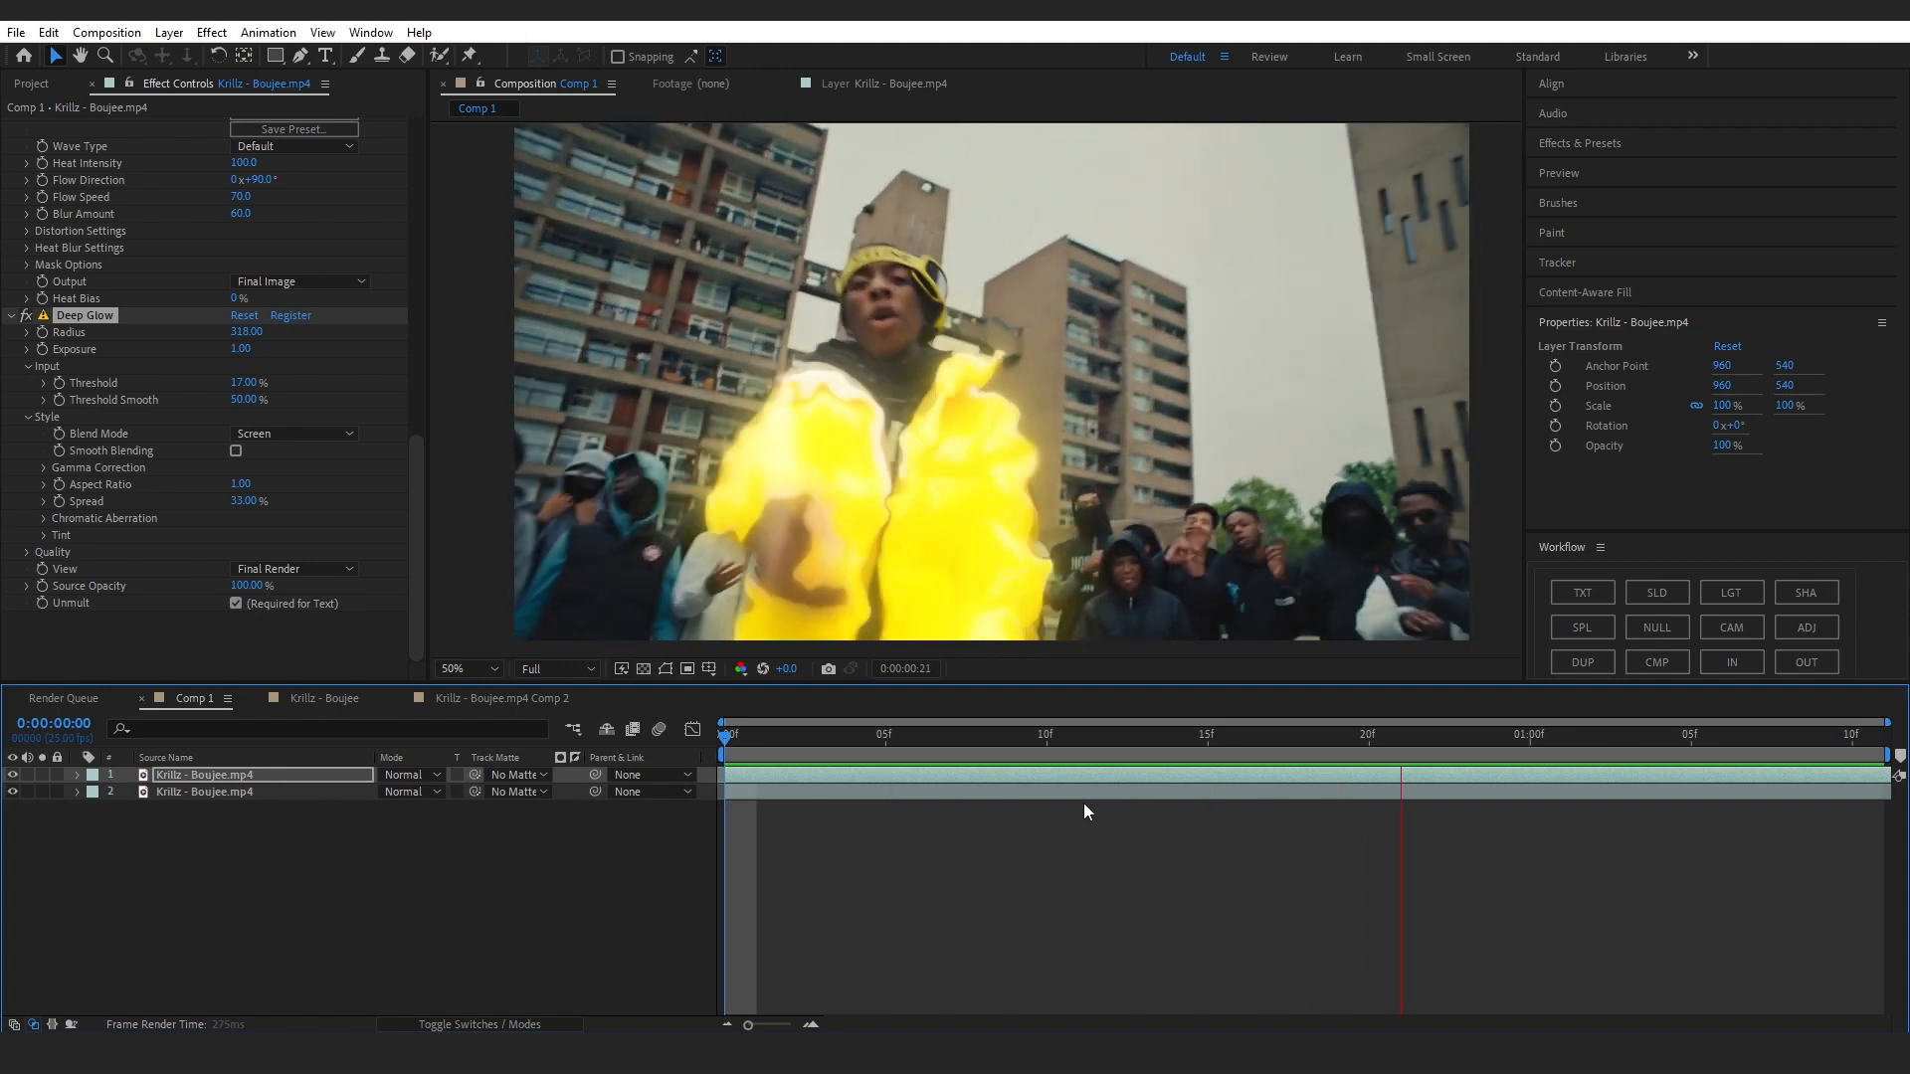
- Add a Gaussian Blur at Blurriness 9.3 and return the playhead to the clip start
type("gau")
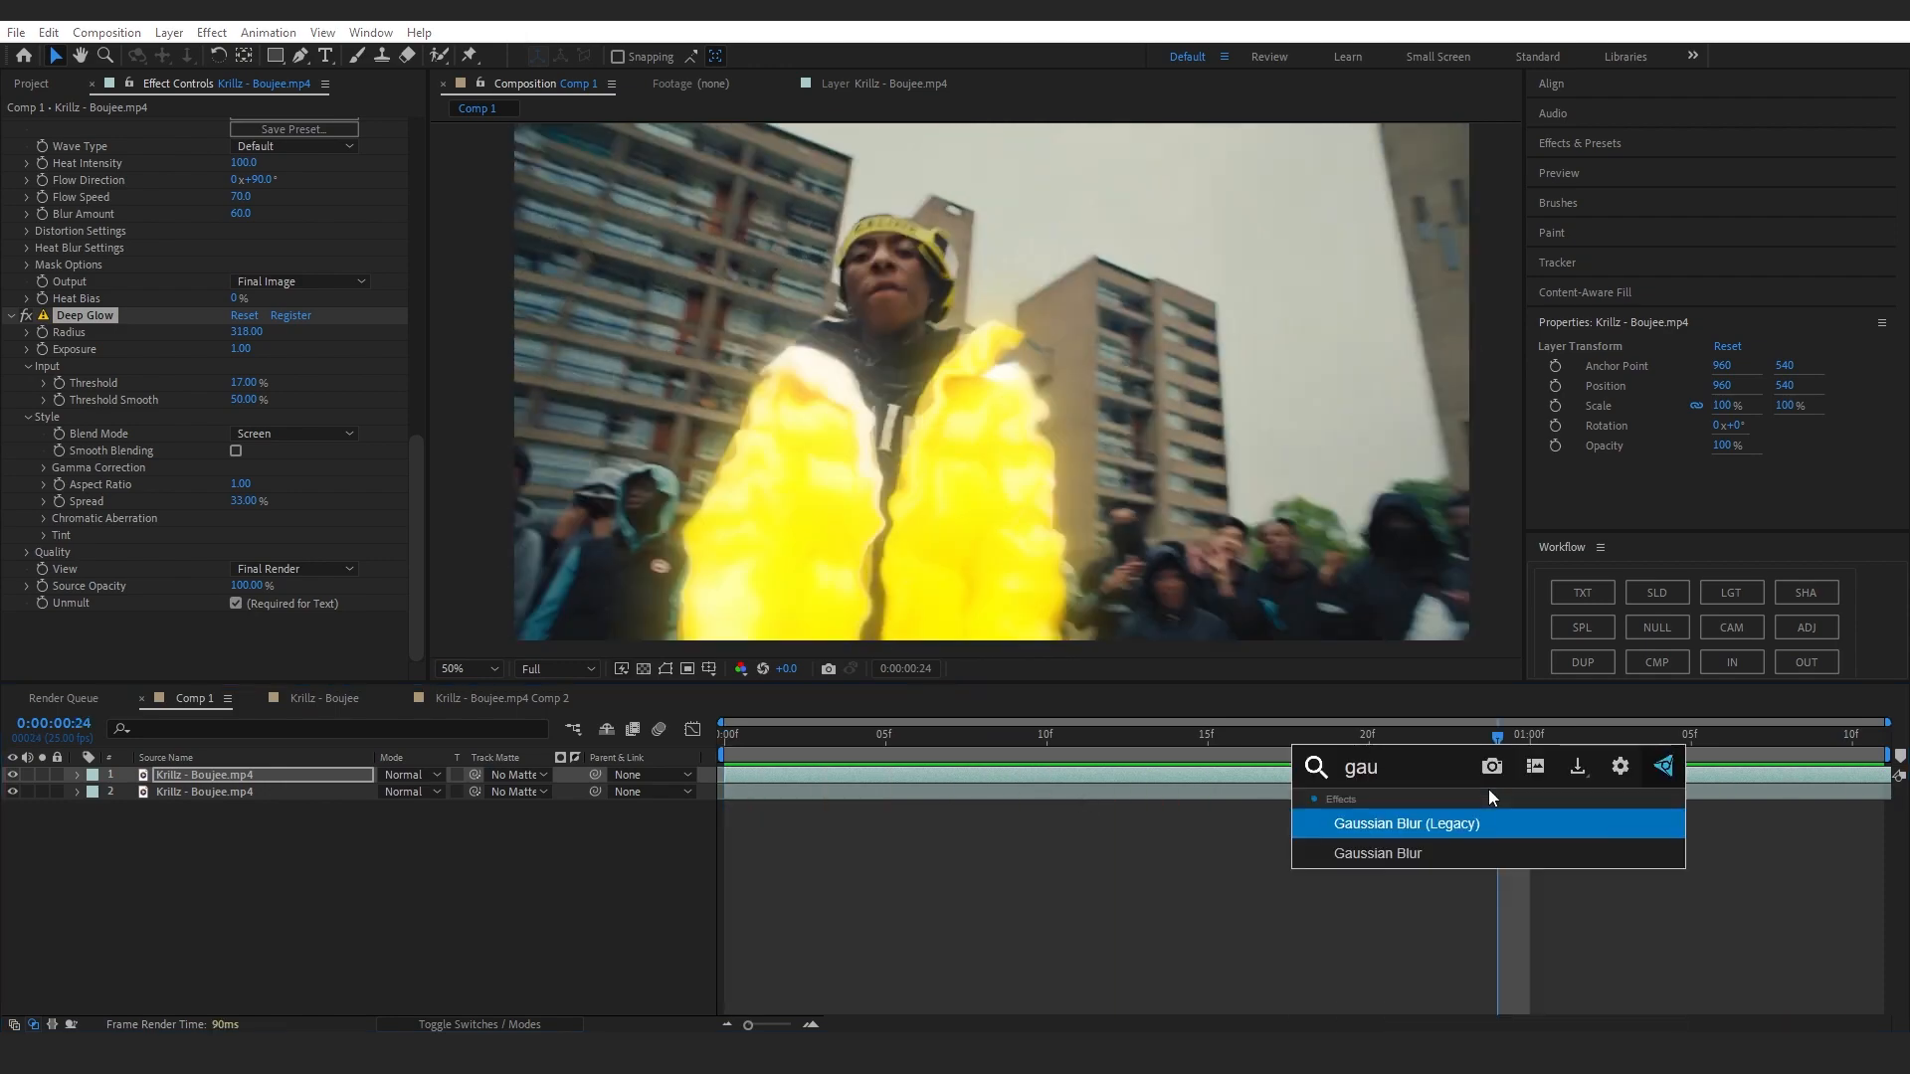
double_click(1377, 854)
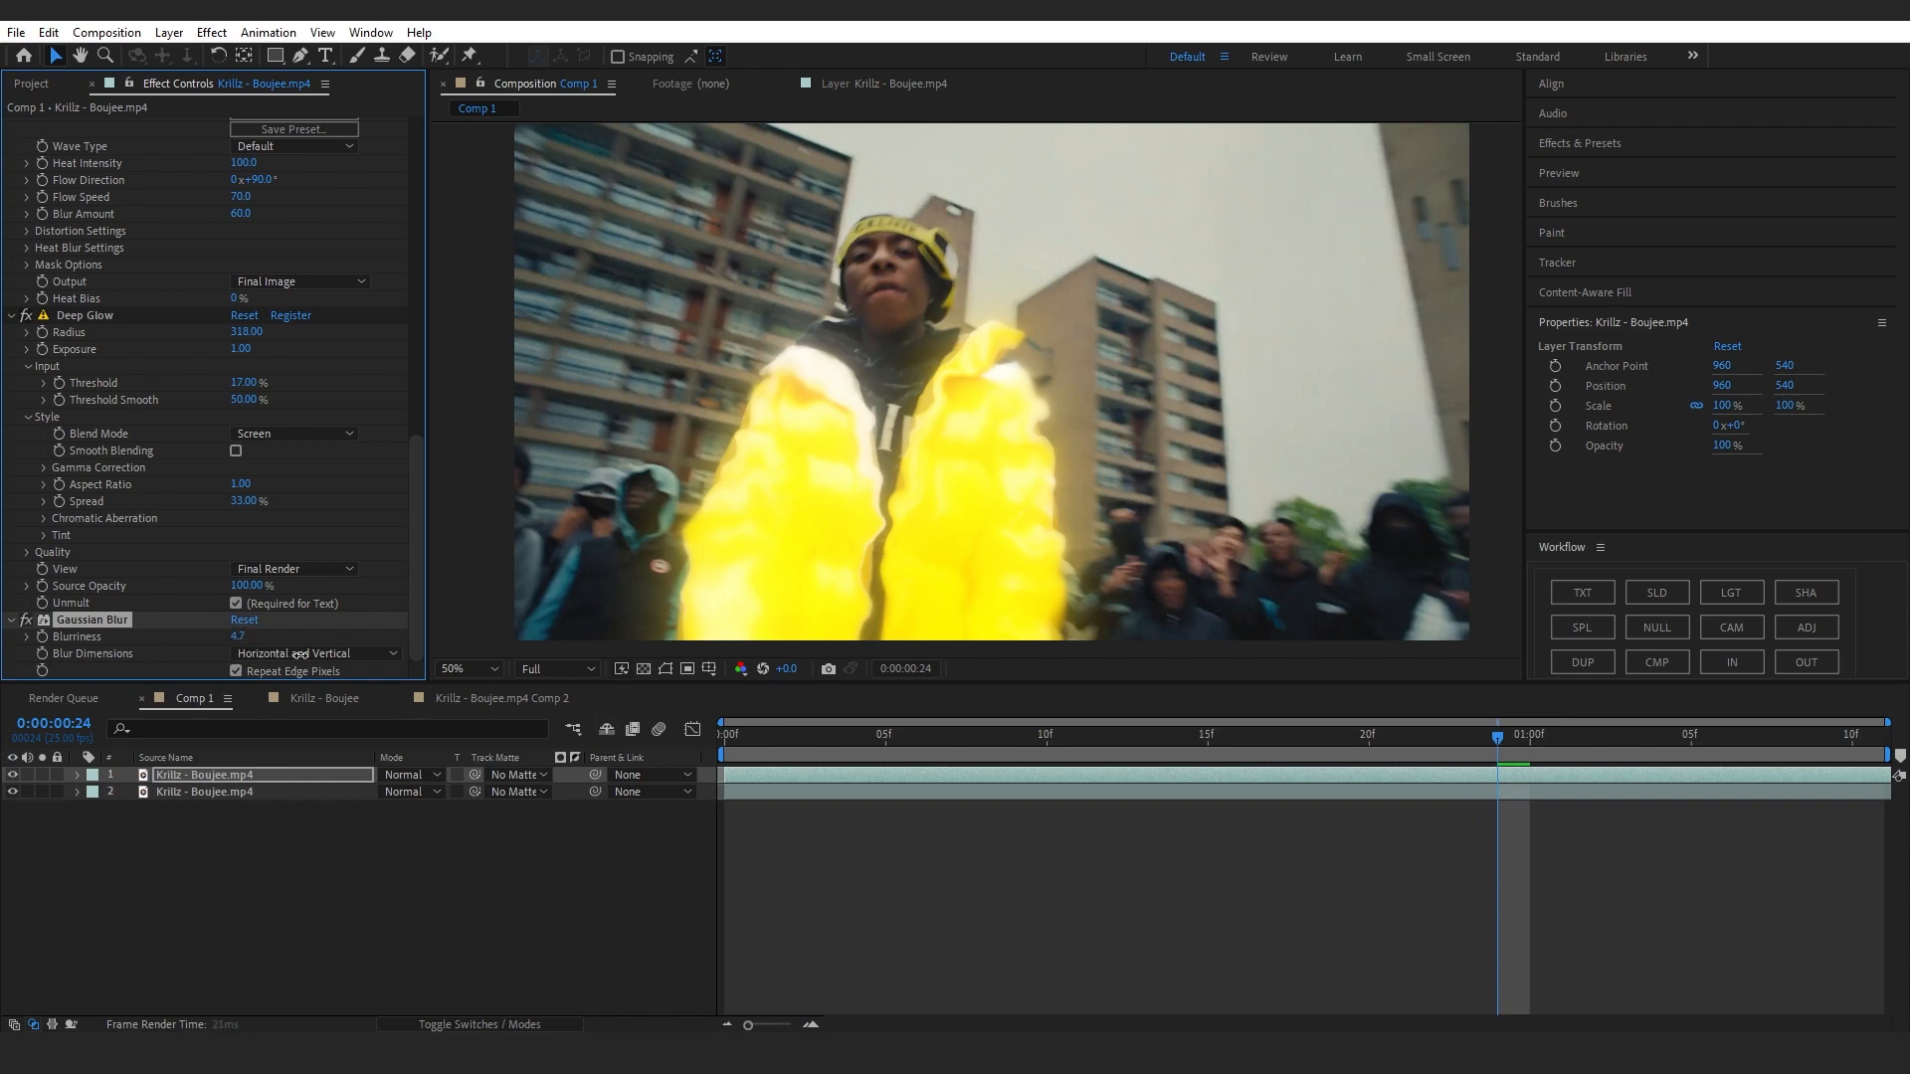
left_click_drag(236, 637, 280, 637)
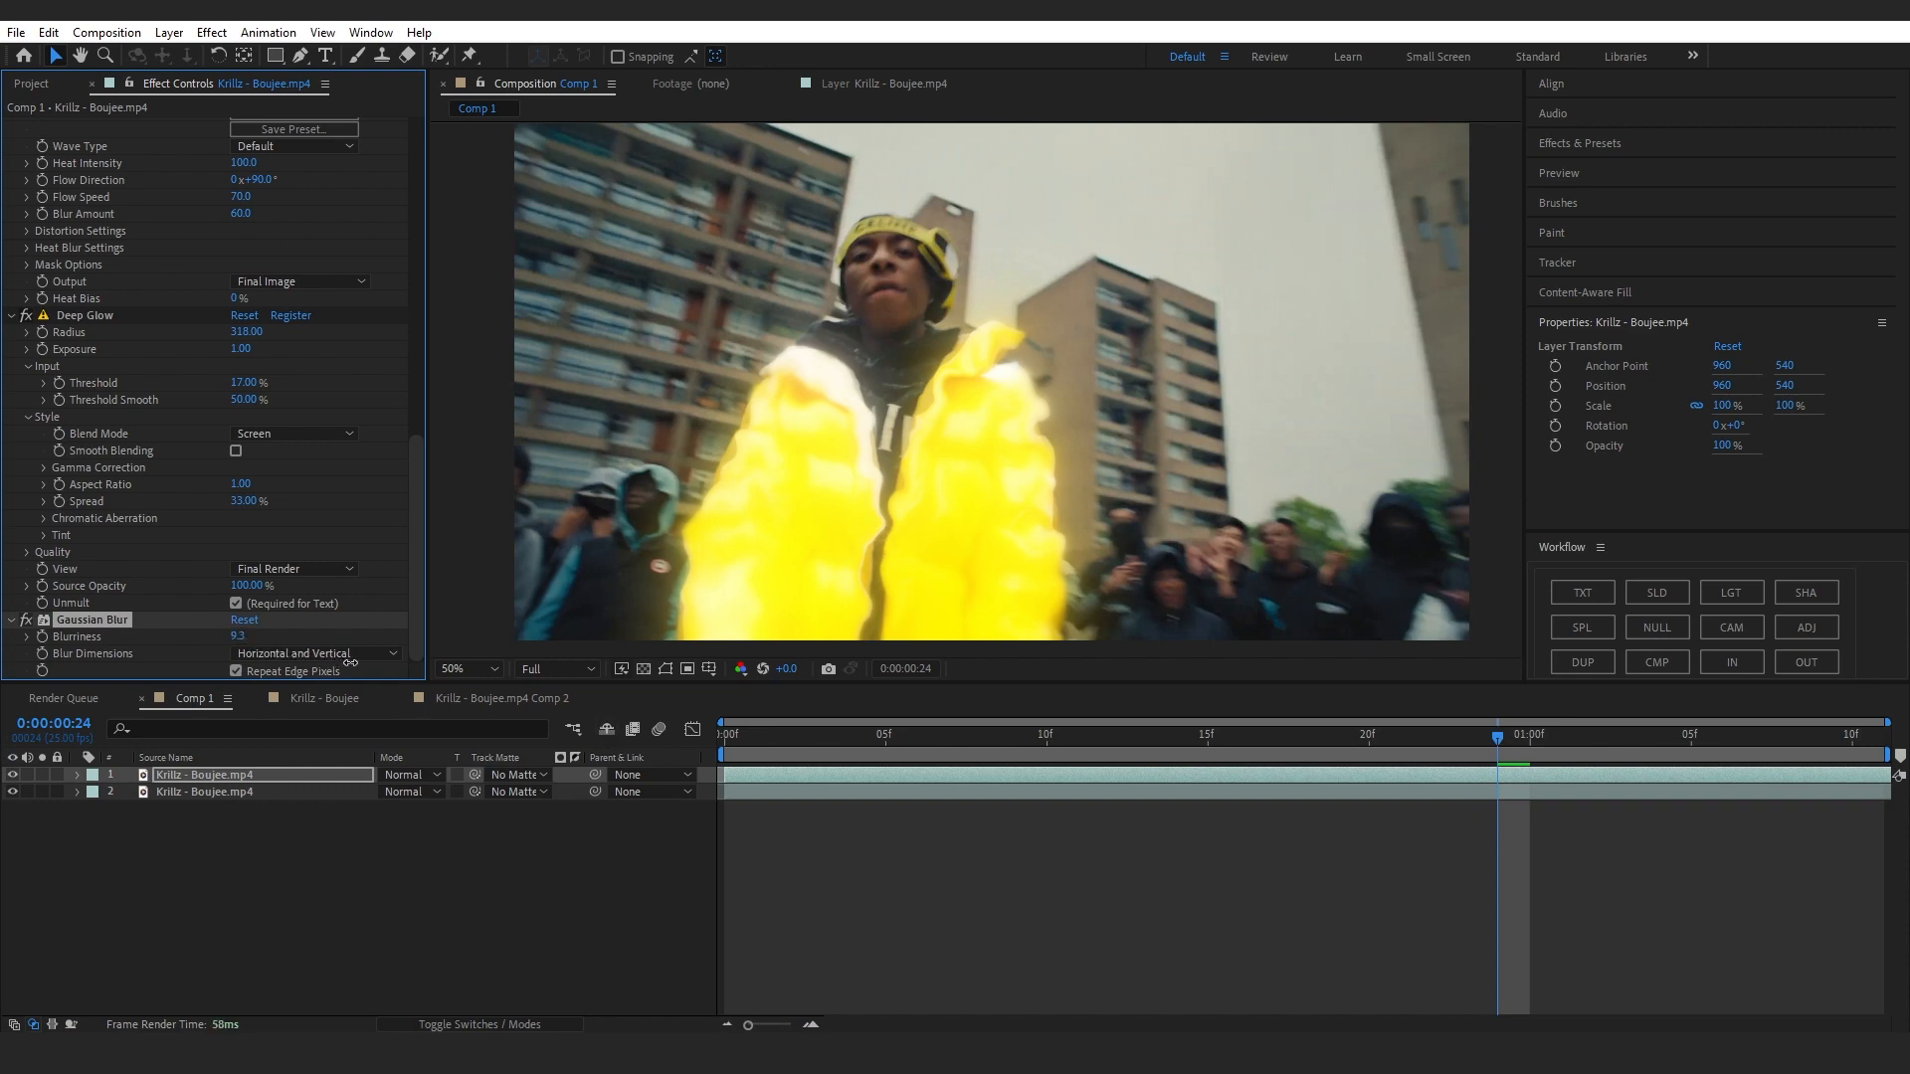
left_click(756, 734)
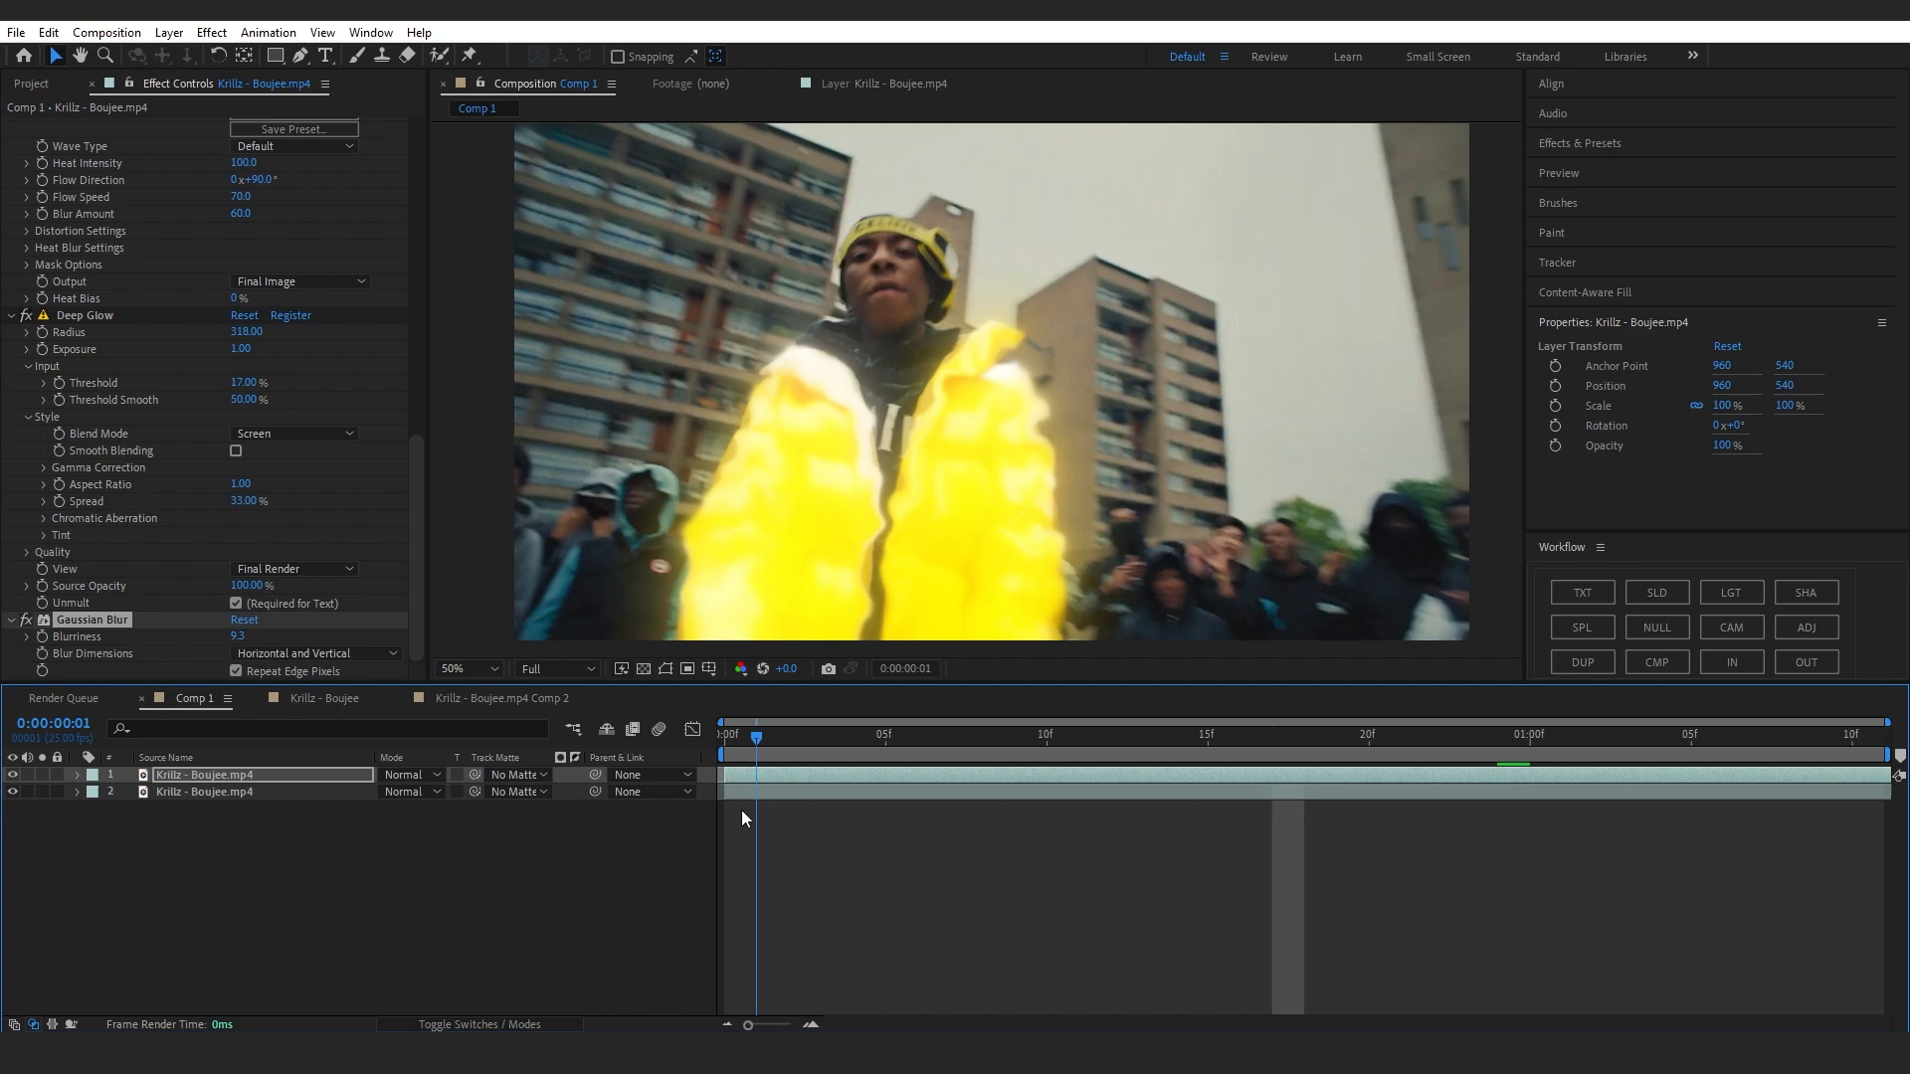
left_click(883, 734)
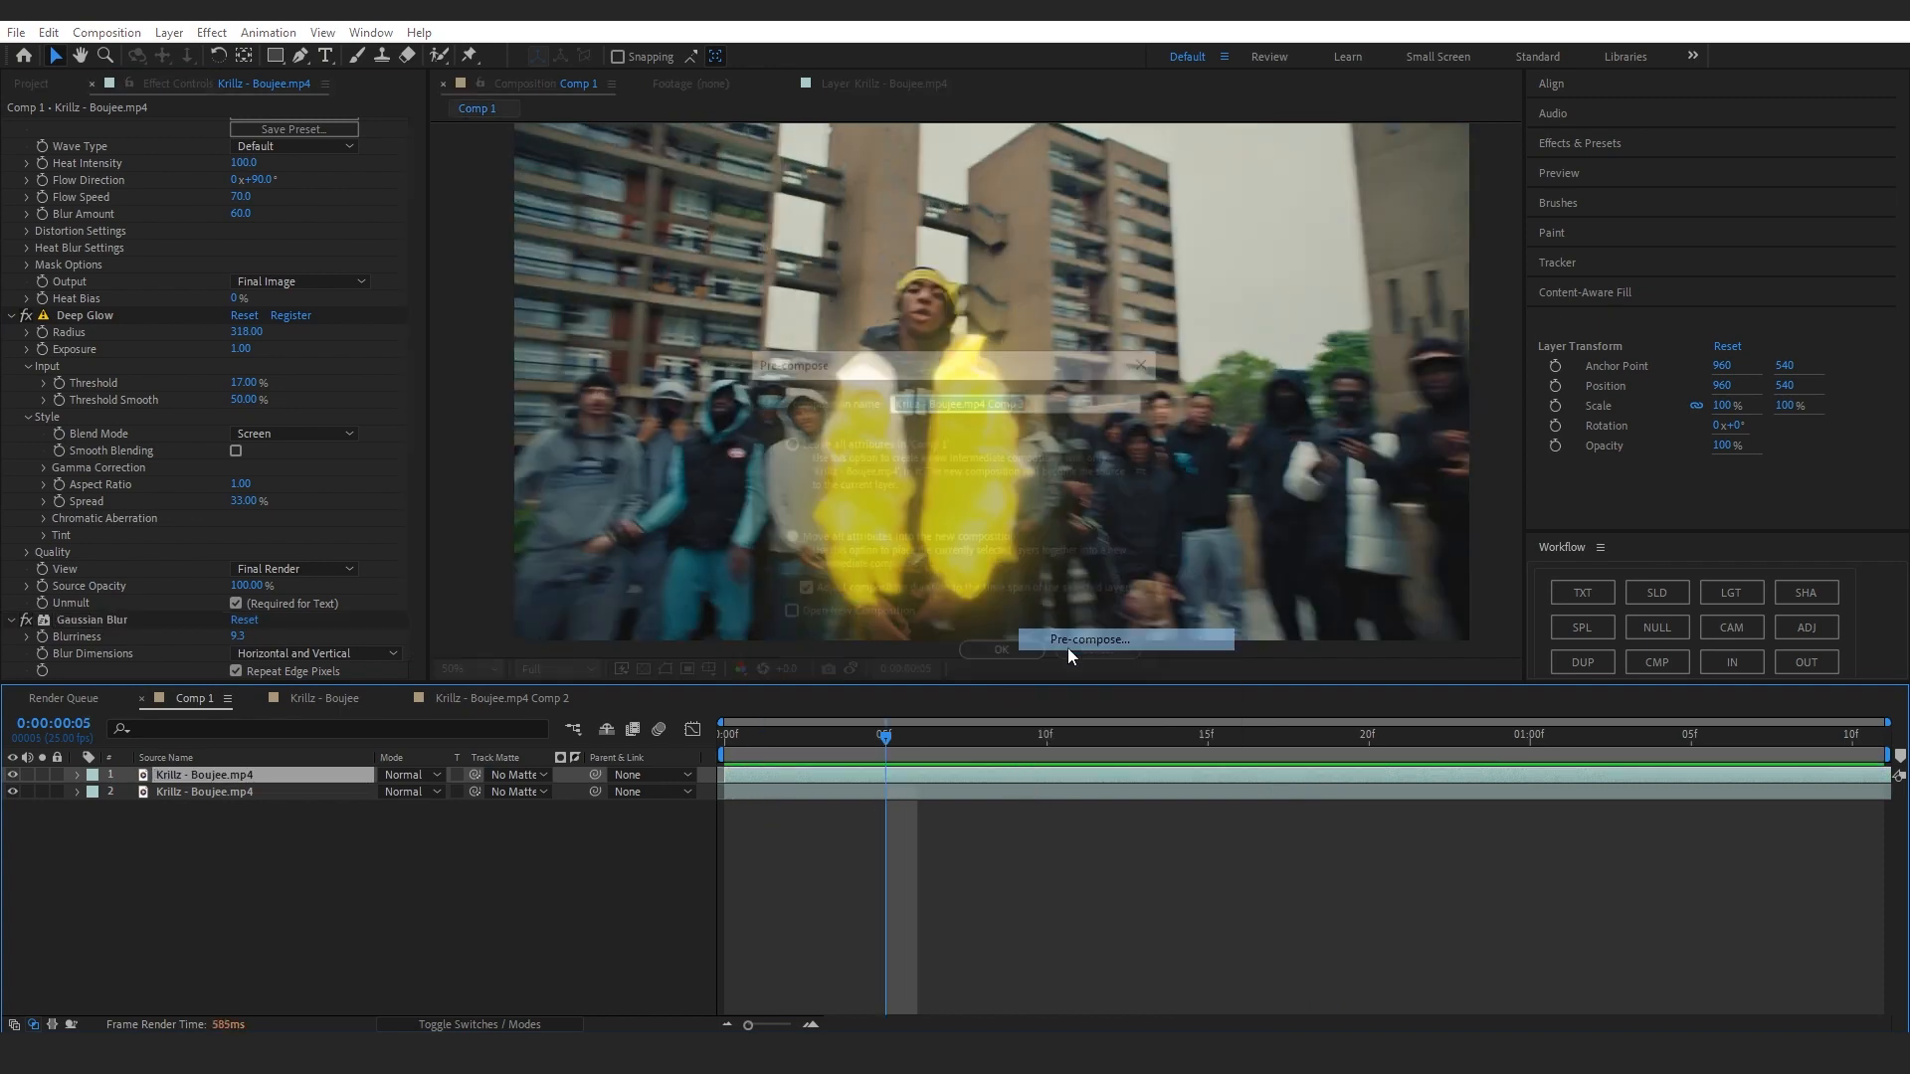
- Pre-compose the jacket layer and apply RSMB Pro with Blur Amount 1.00 and Sensitivity 100
left_click(1001, 648)
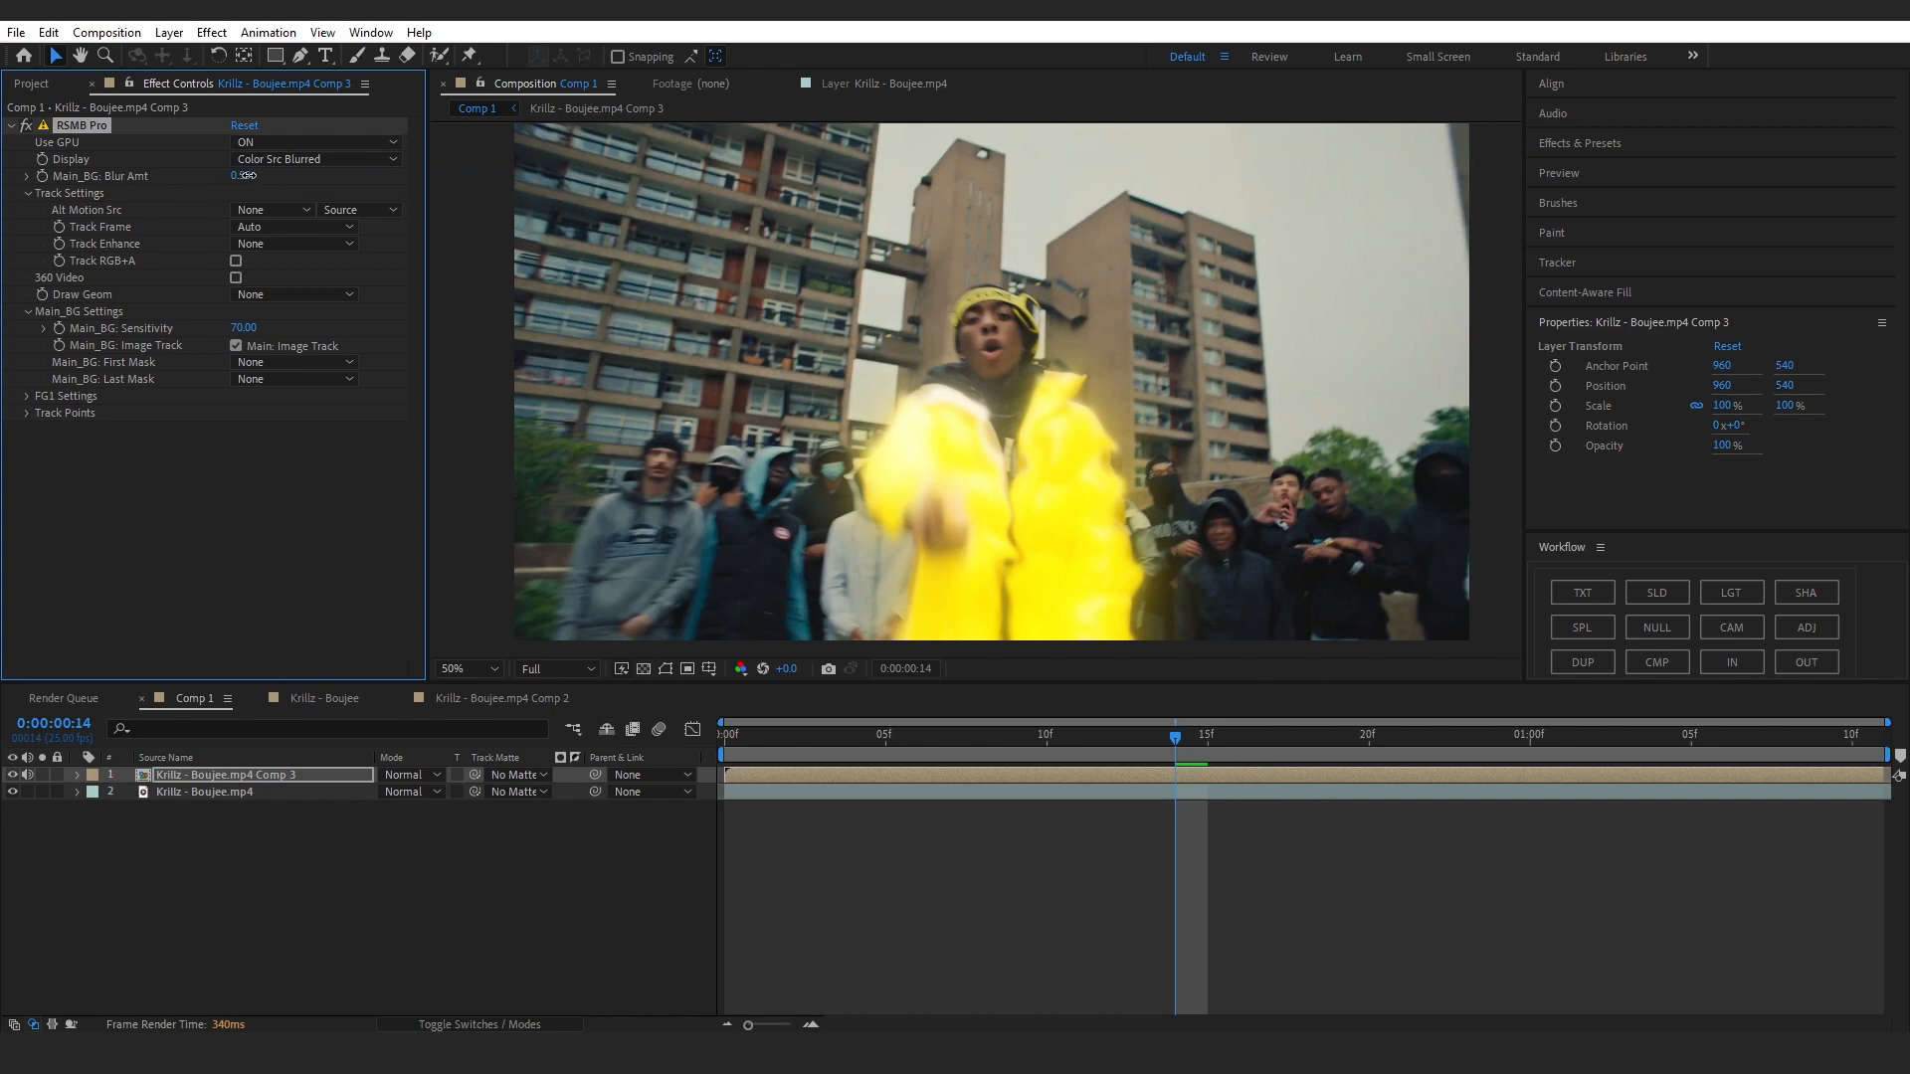
left_click(246, 175)
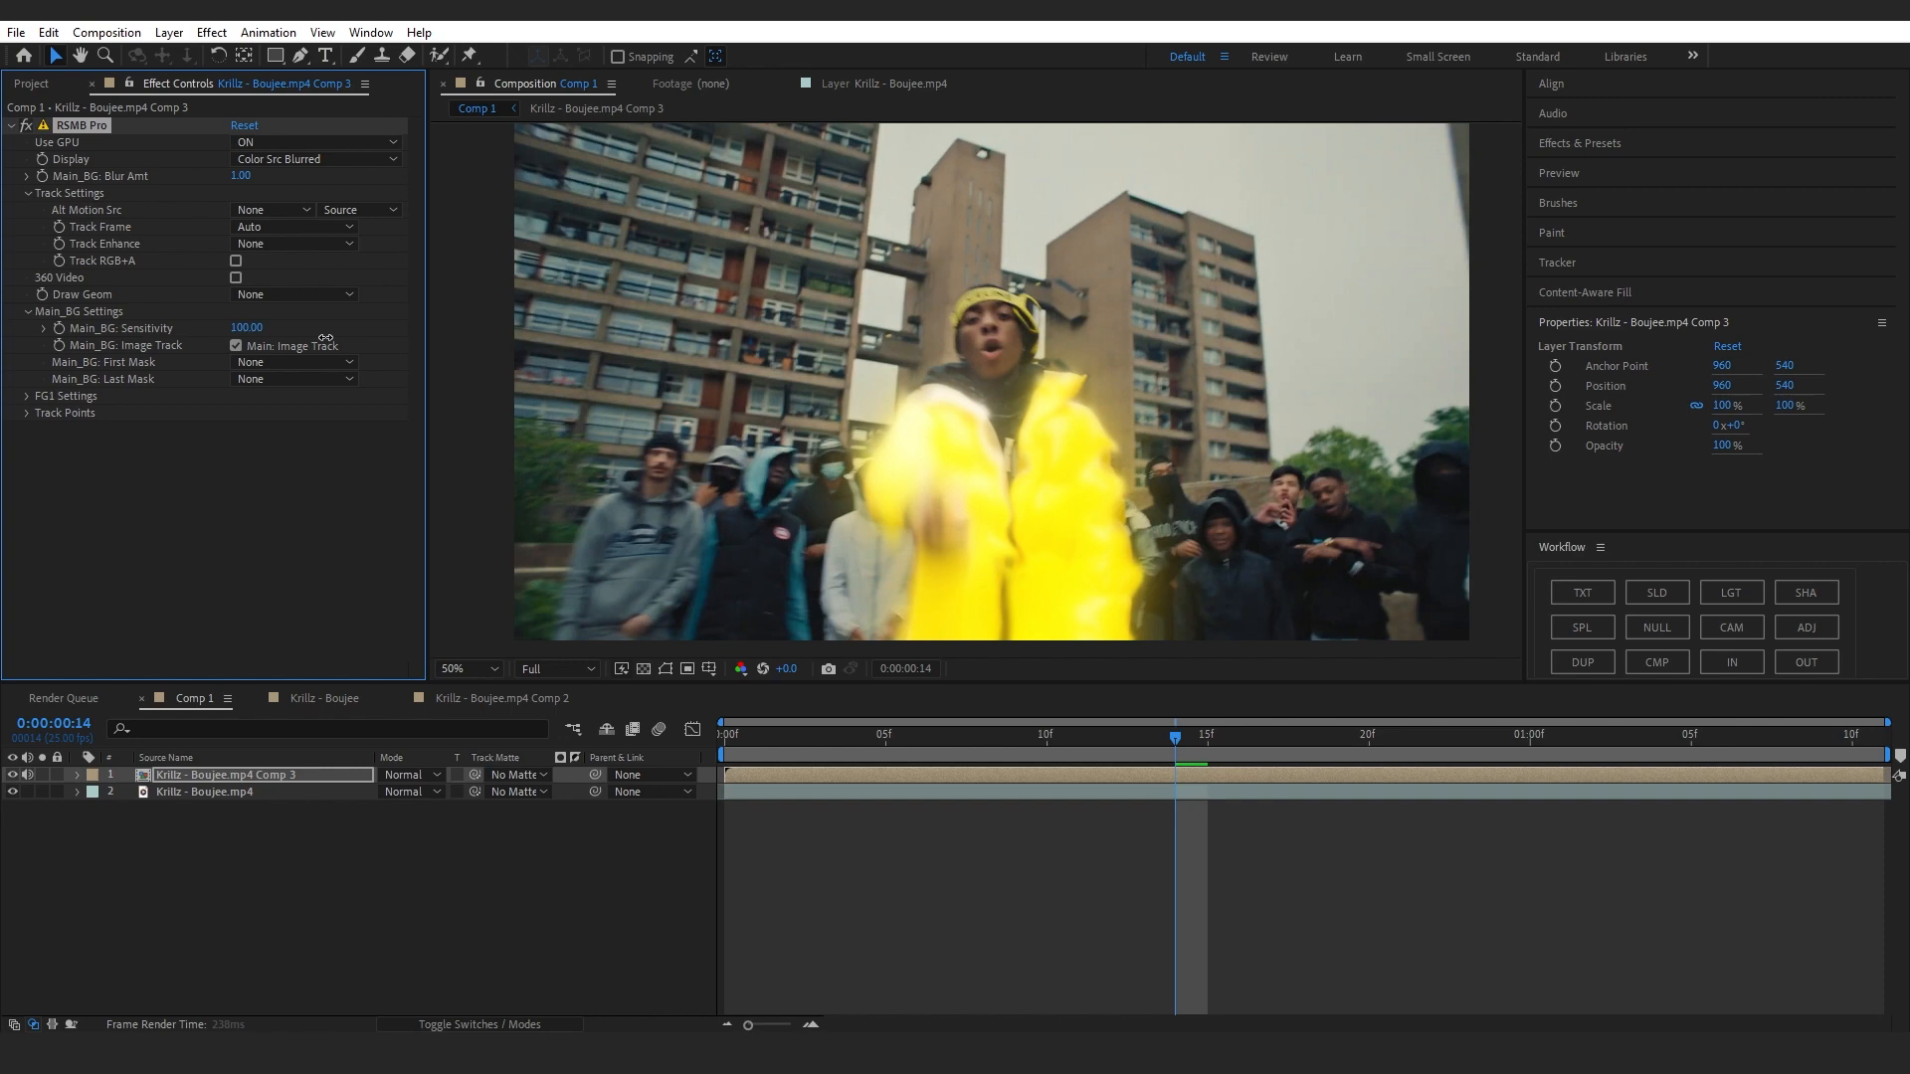
left_click(315, 142)
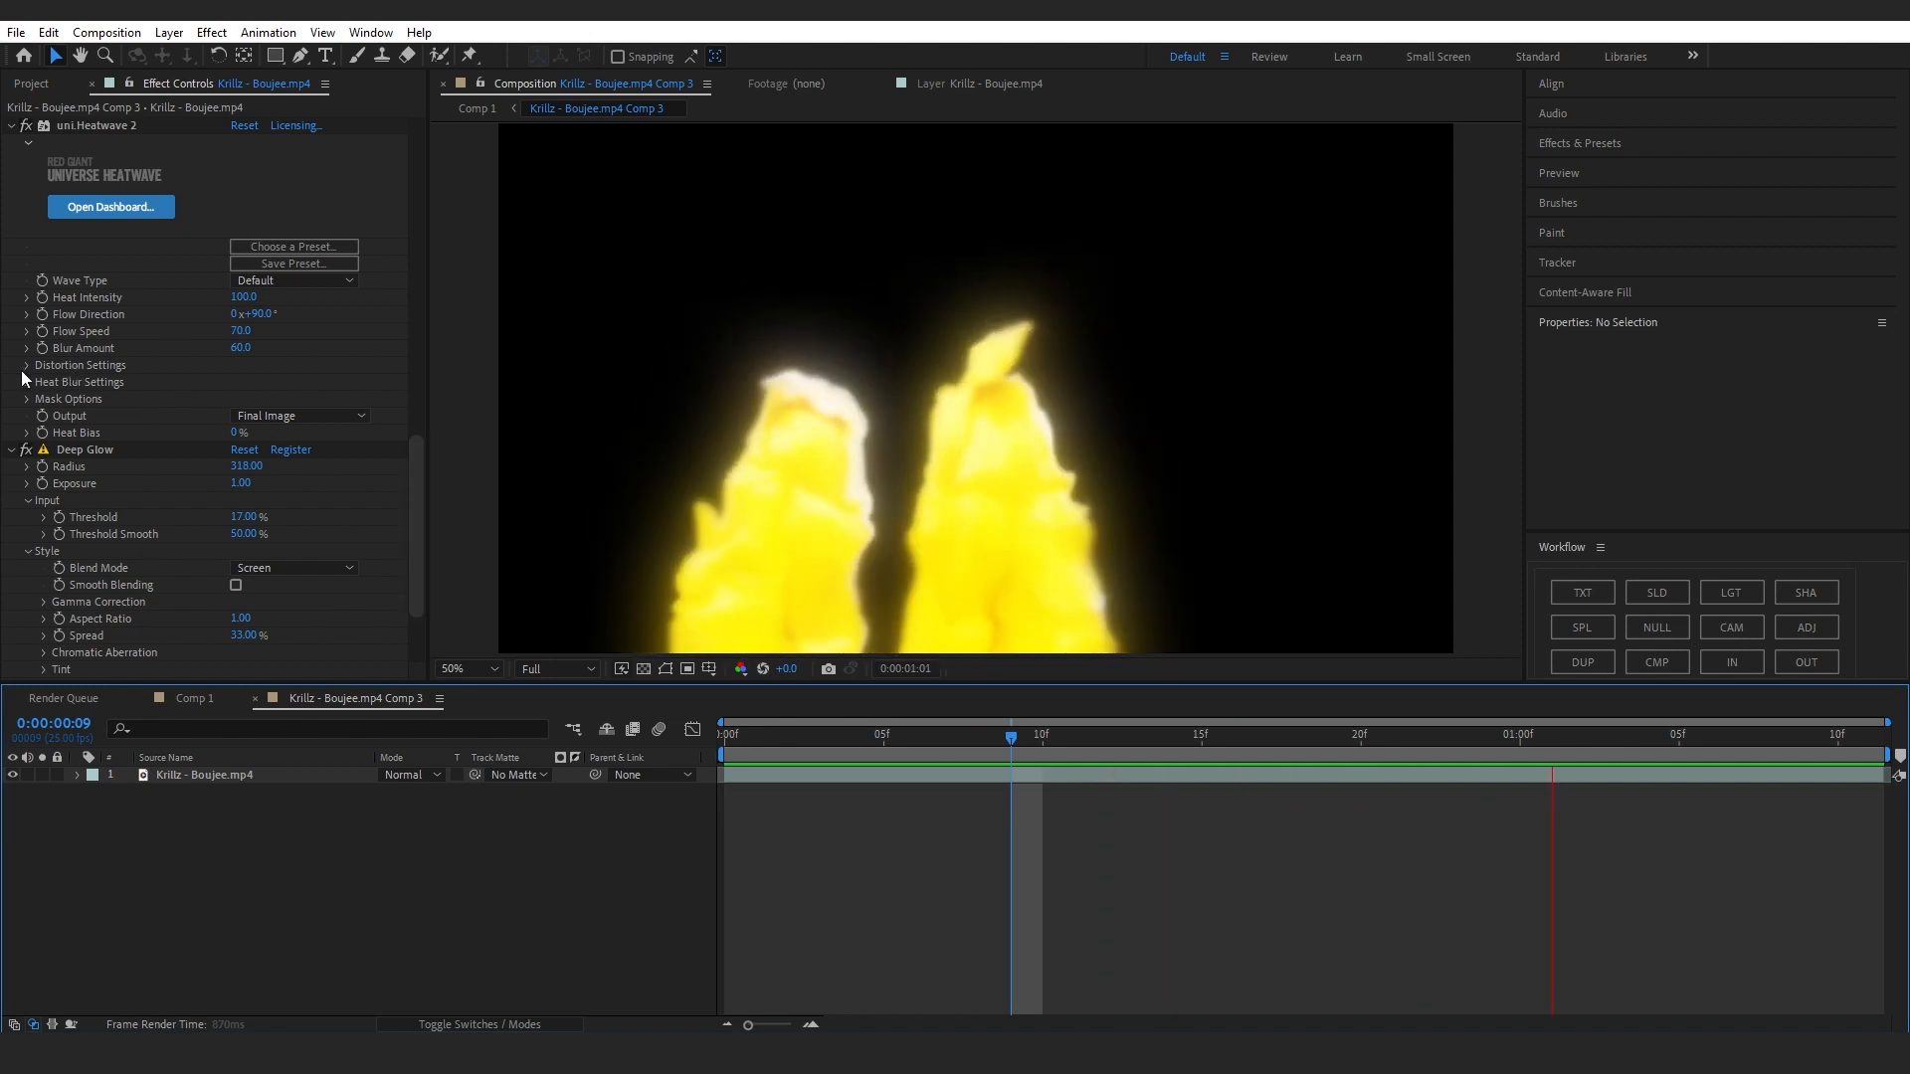
- Set Heatwave Heat Size 91.5, Heat Detail Amount 42 and Heat Detail Scale 150
left_click(26, 364)
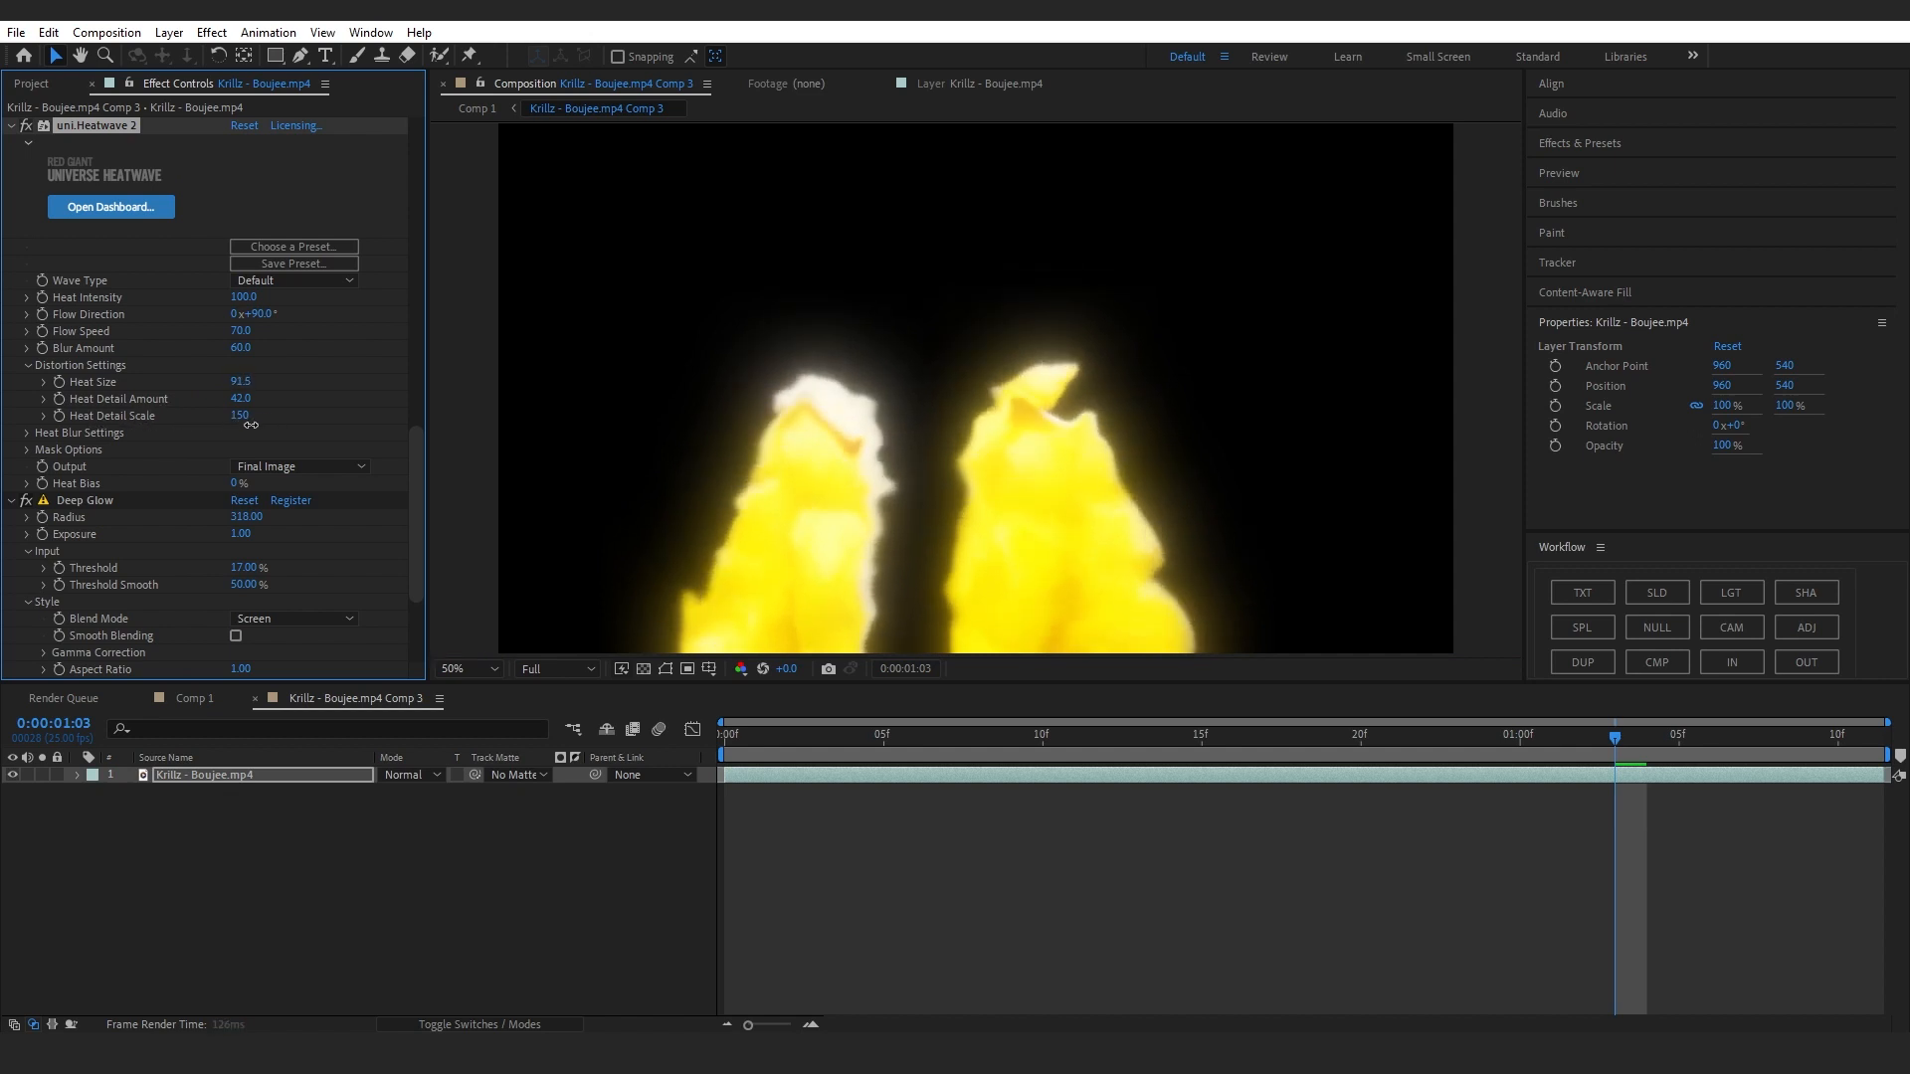
left_click_drag(241, 380, 224, 380)
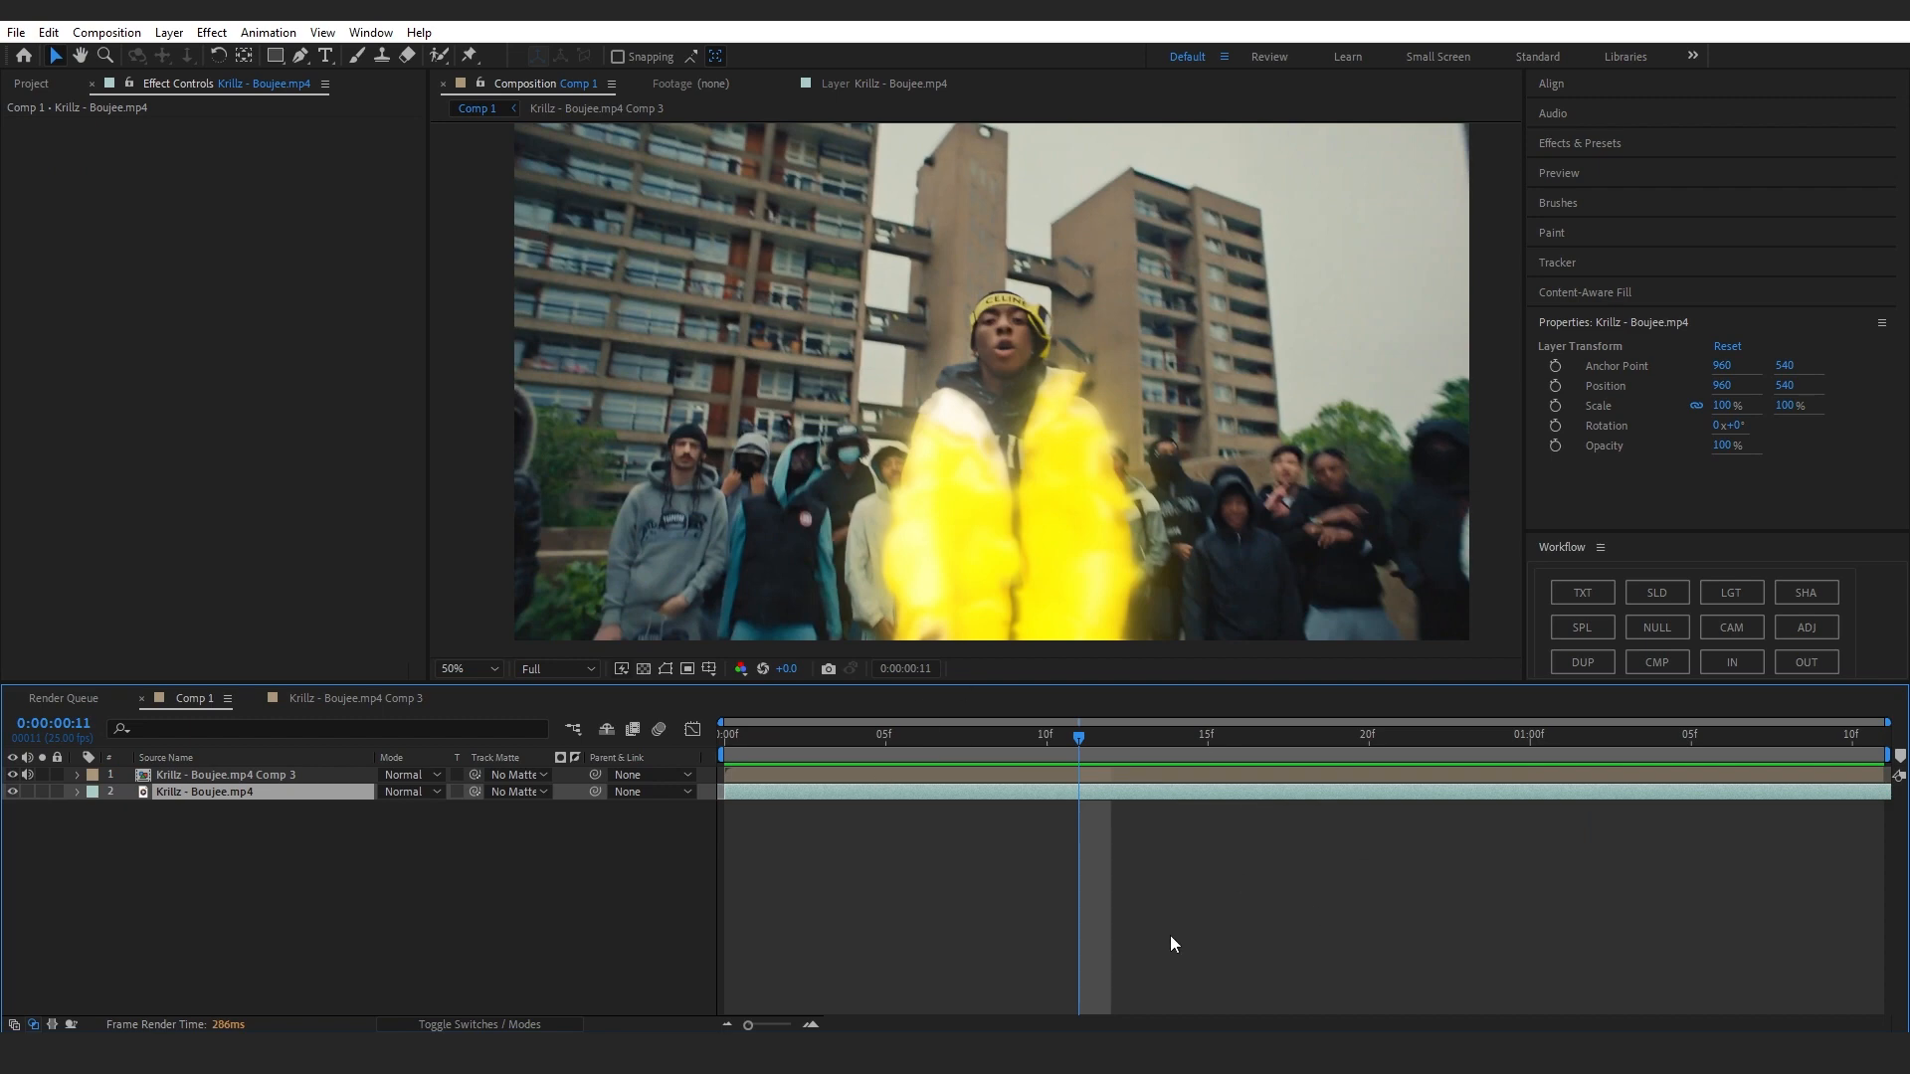
- Apply Hue/Saturation to layer 2 with Master Saturation at -50
type("h")
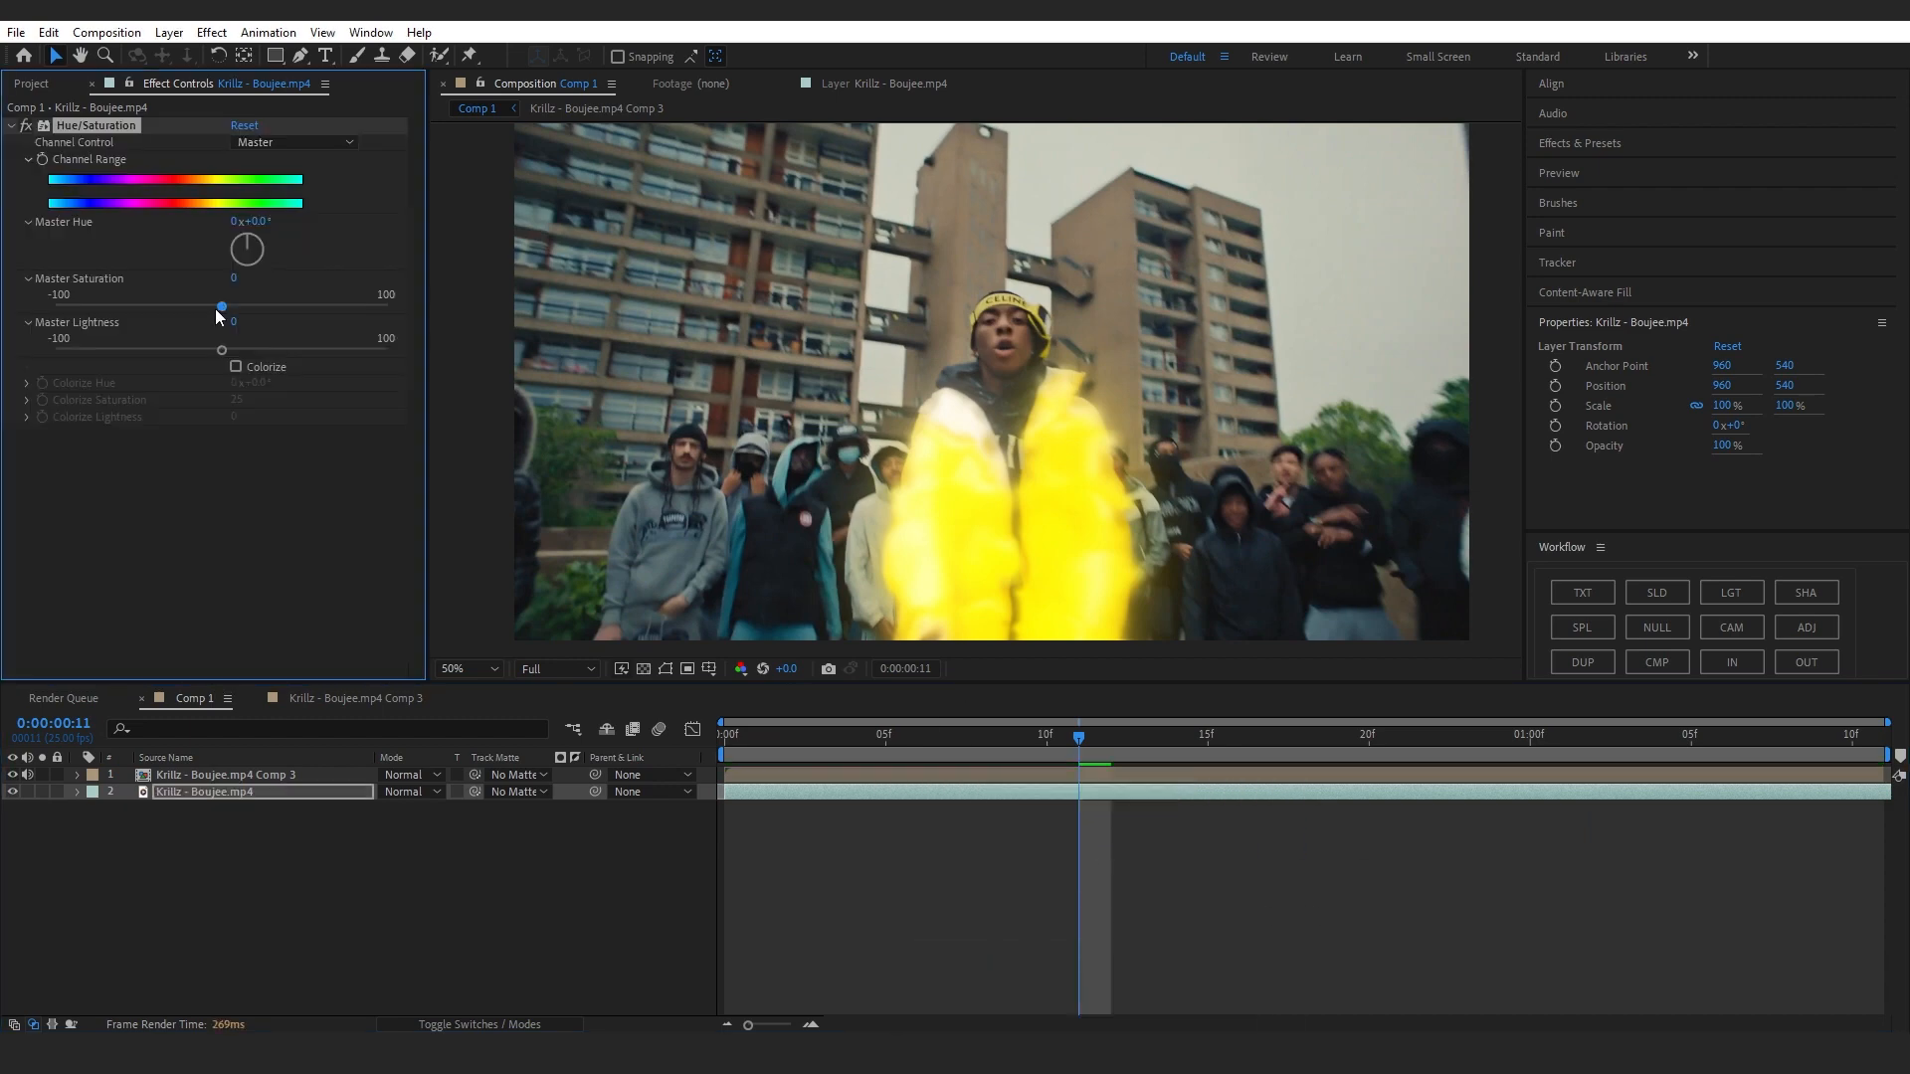
left_click_drag(221, 310, 139, 311)
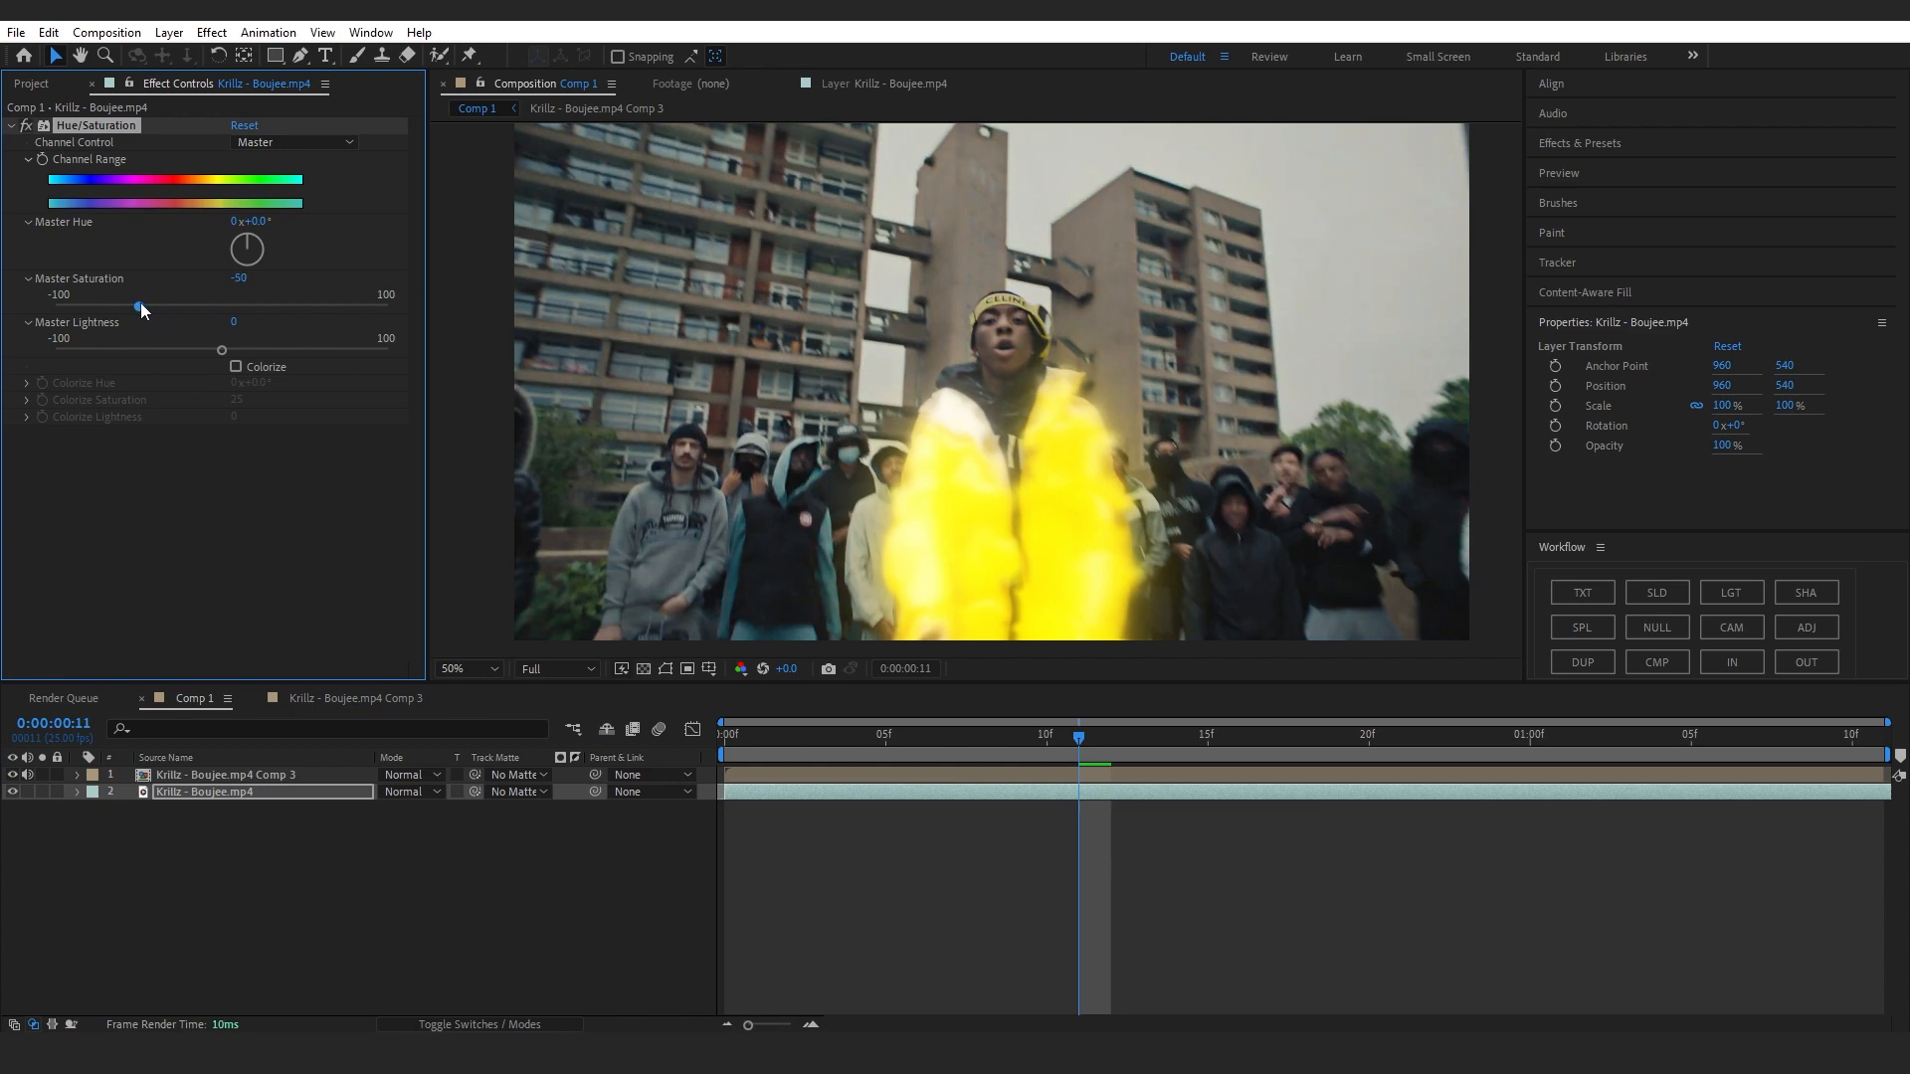